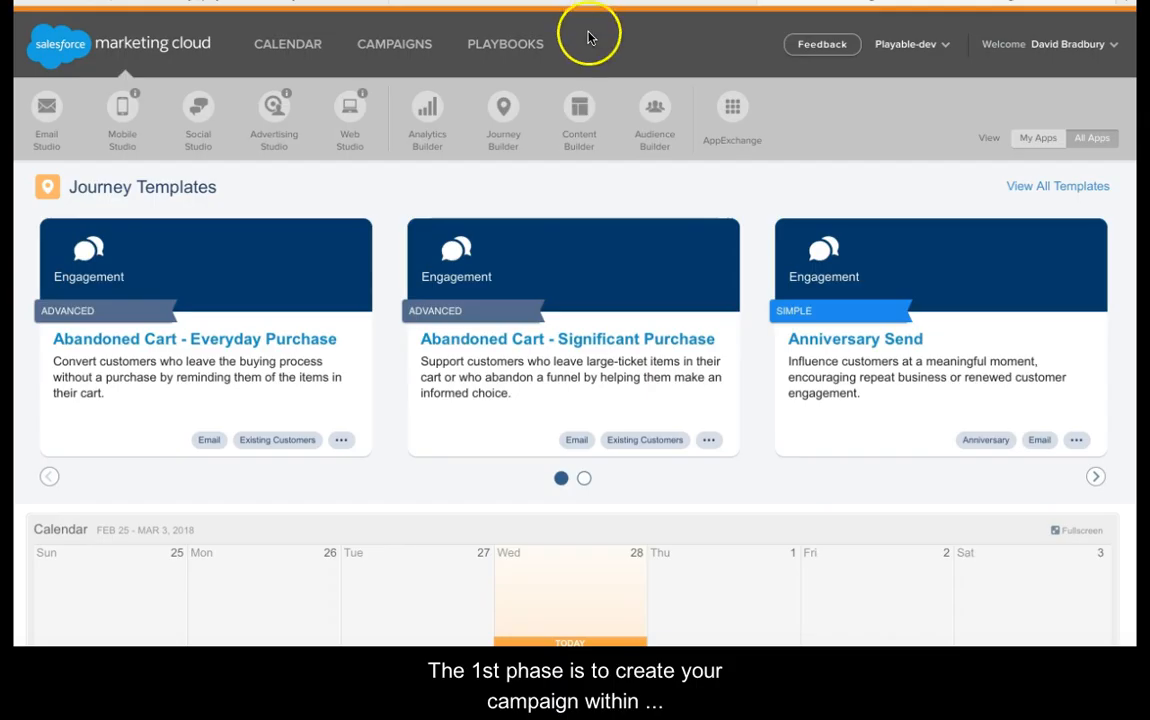
- Go into Content Builder and start creating a new email
left_click(578, 108)
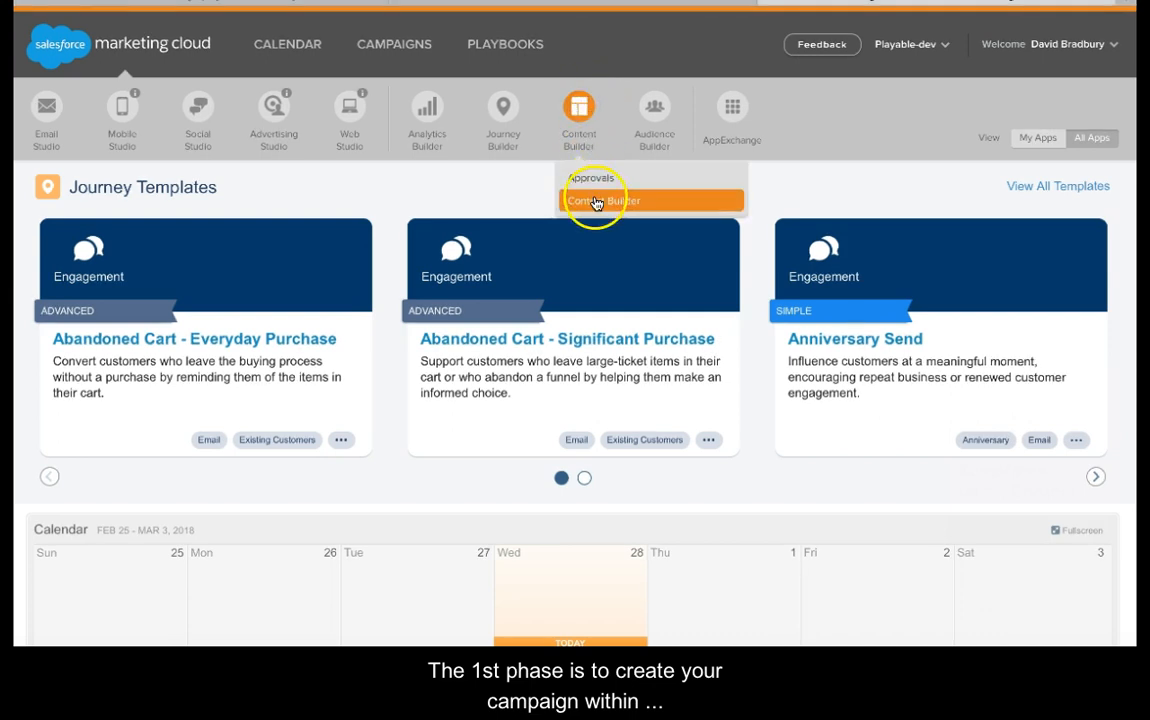
left_click(602, 200)
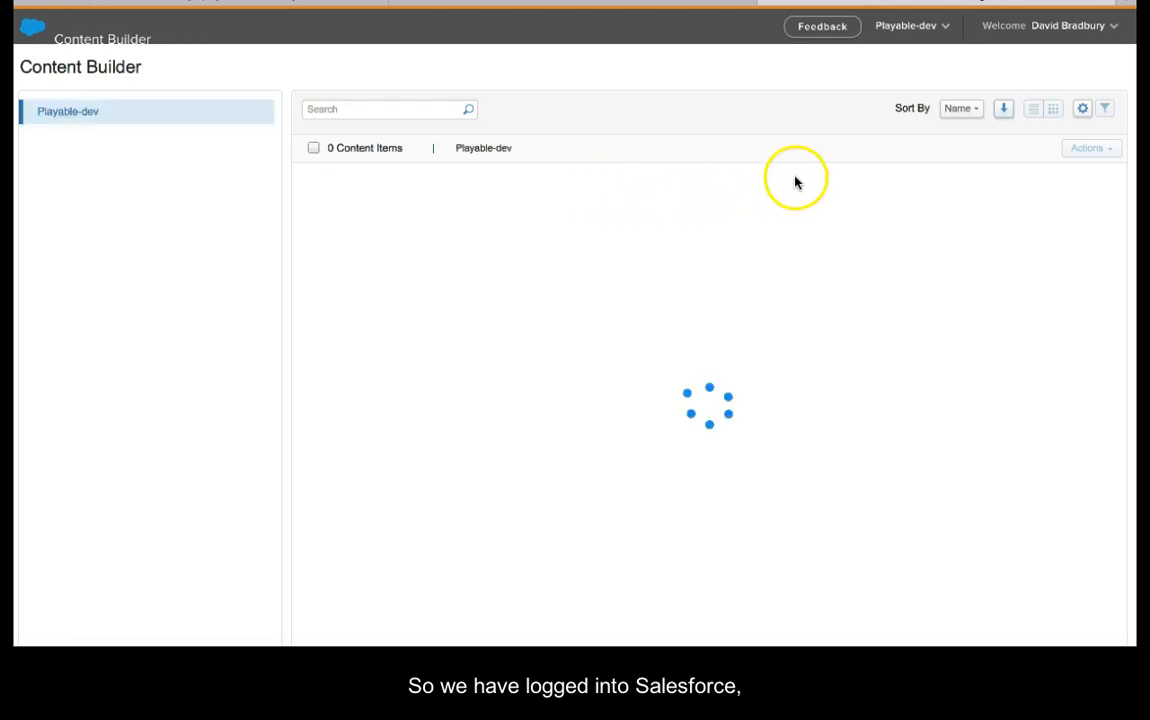
left_click(1090, 62)
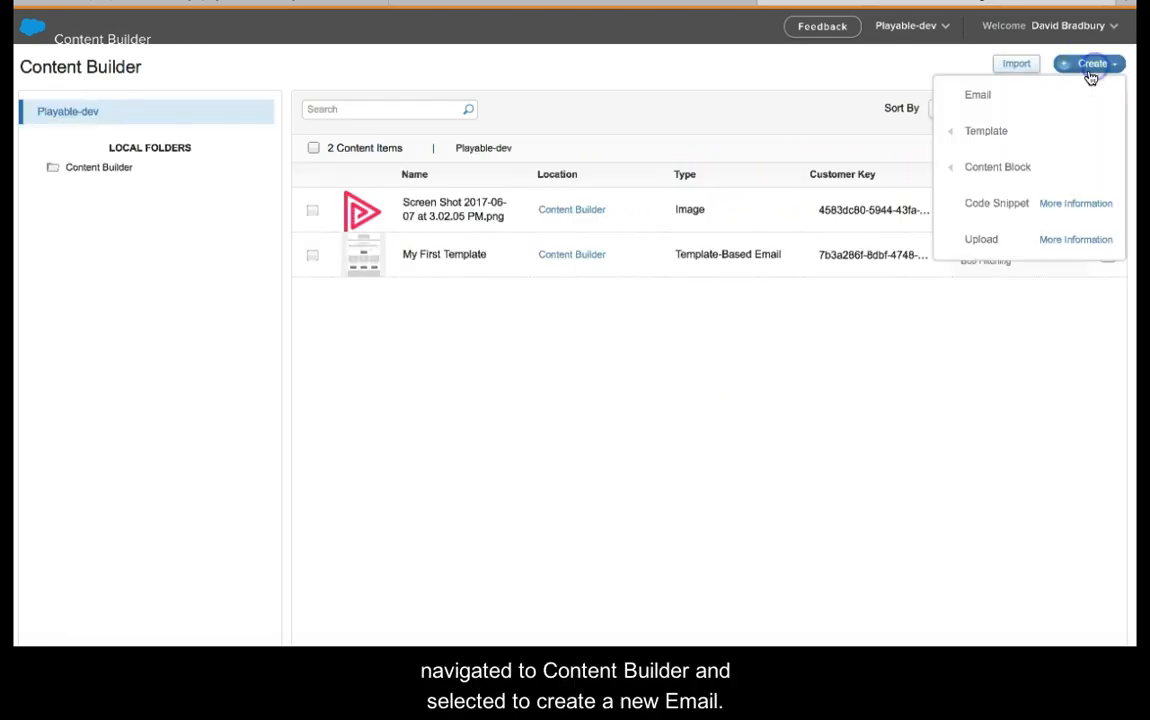
left_click(976, 94)
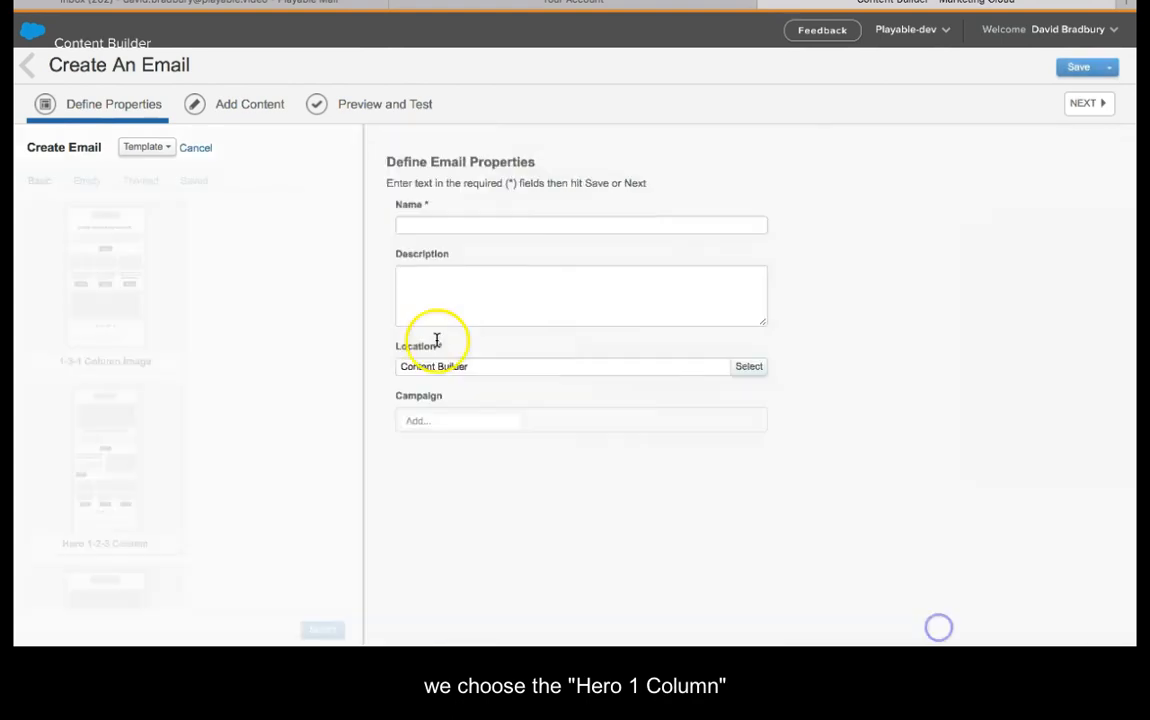
- Name the email 'Playable Tutorial' on the Hero 1 Column template and move to content
type("Playable Tutorial")
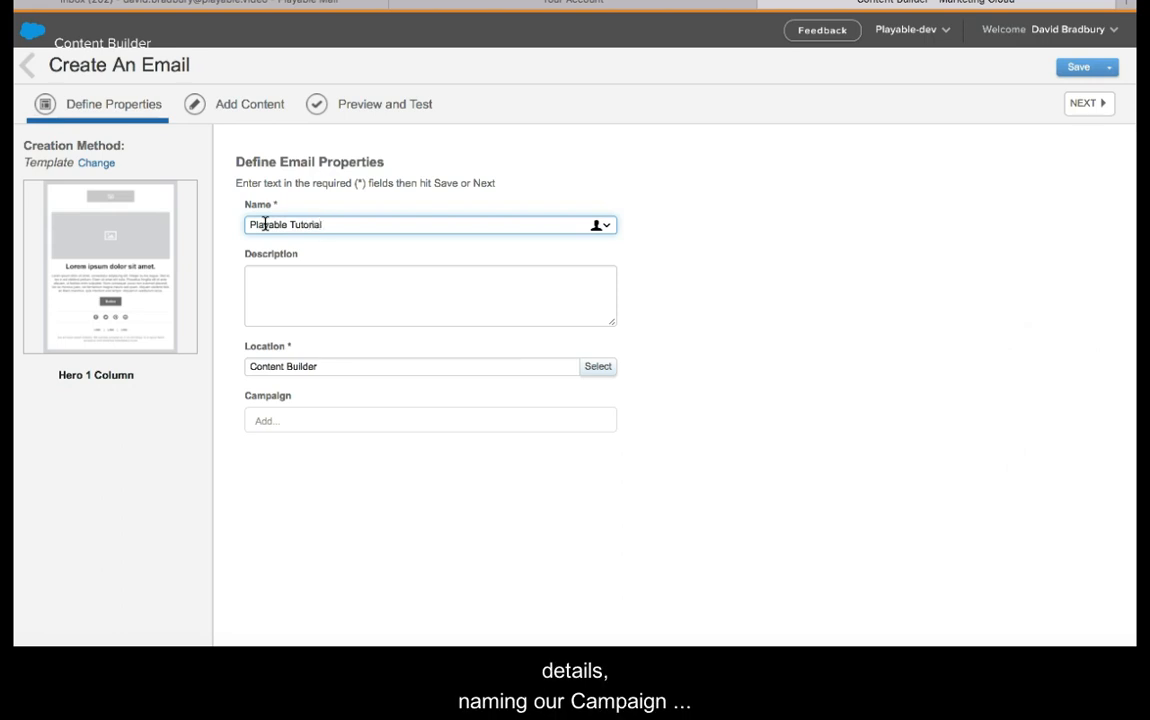
left_click(1078, 68)
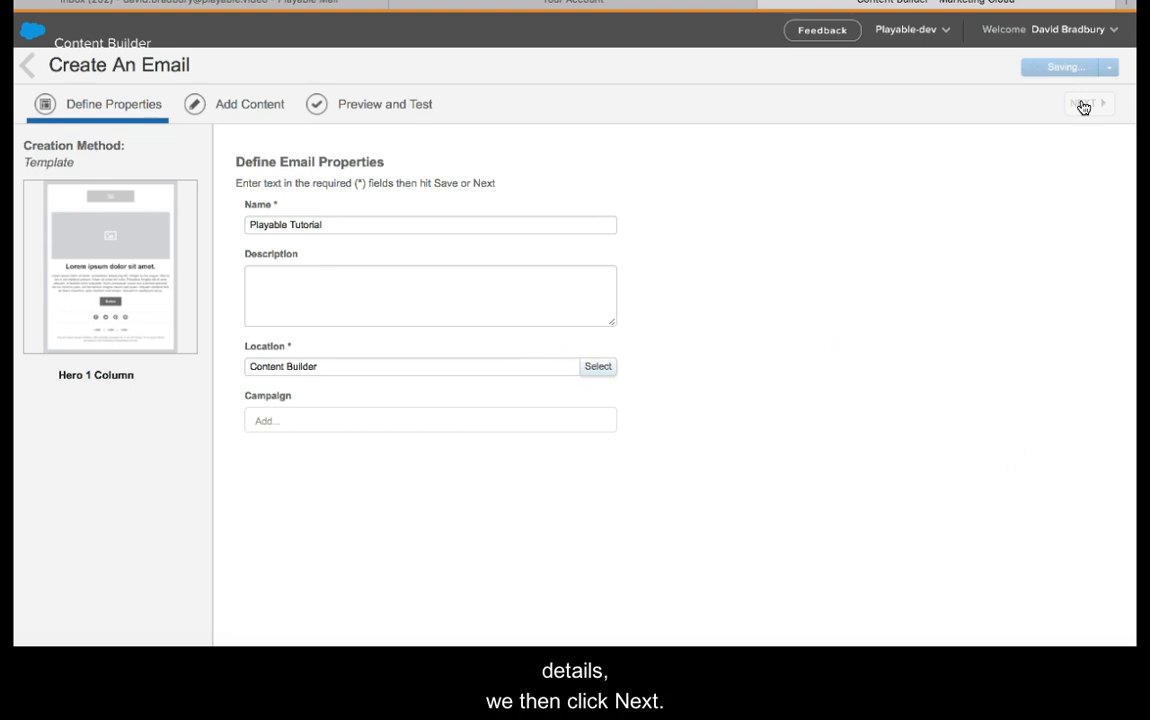
left_click(1084, 104)
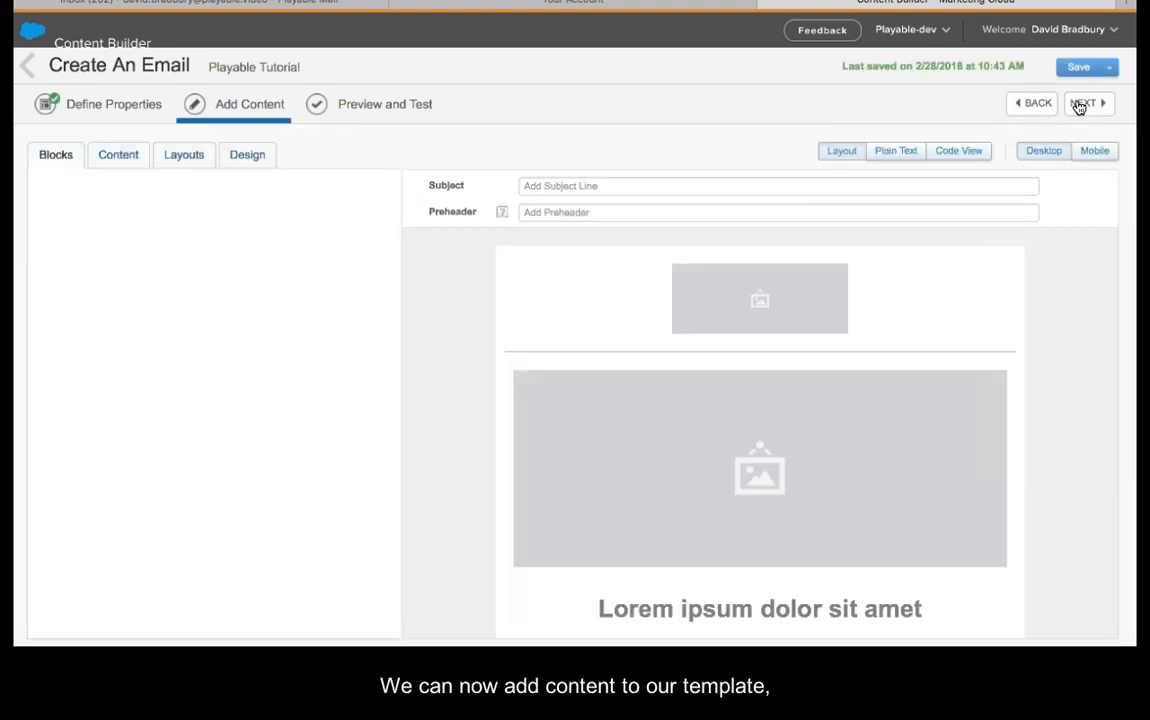
mouse_move(256, 384)
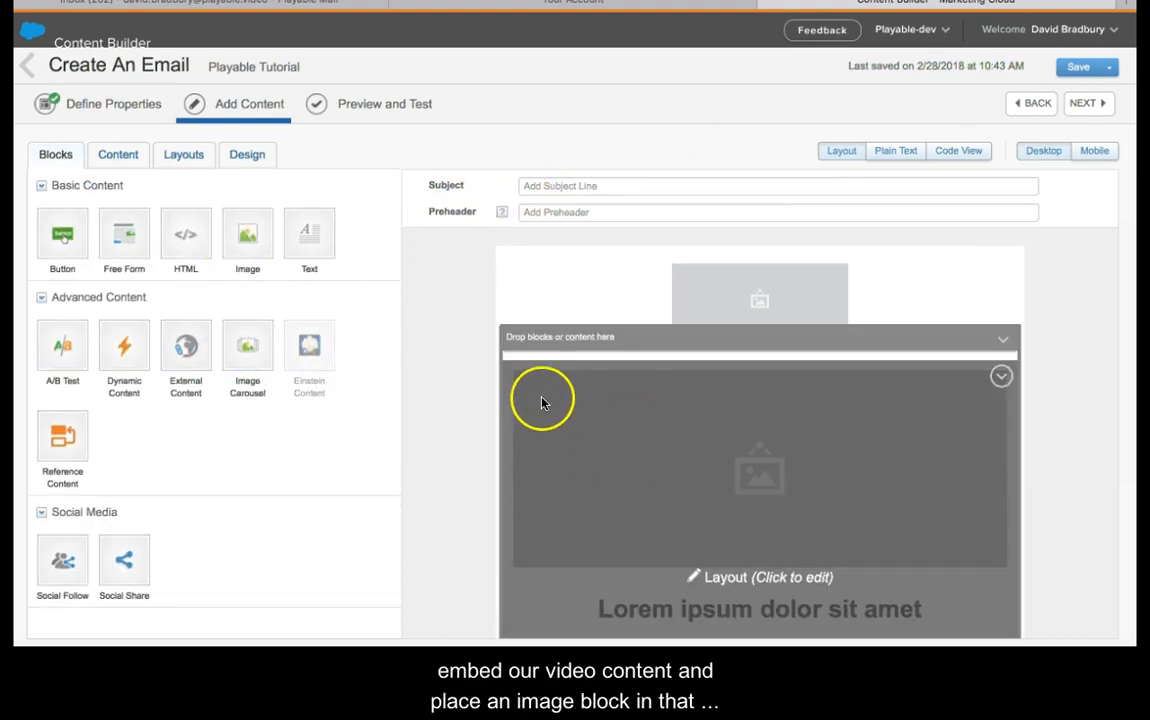
- Give the email the subject 'Playable Tutorial' and a preheader, then save it
type("Playable Tutorial")
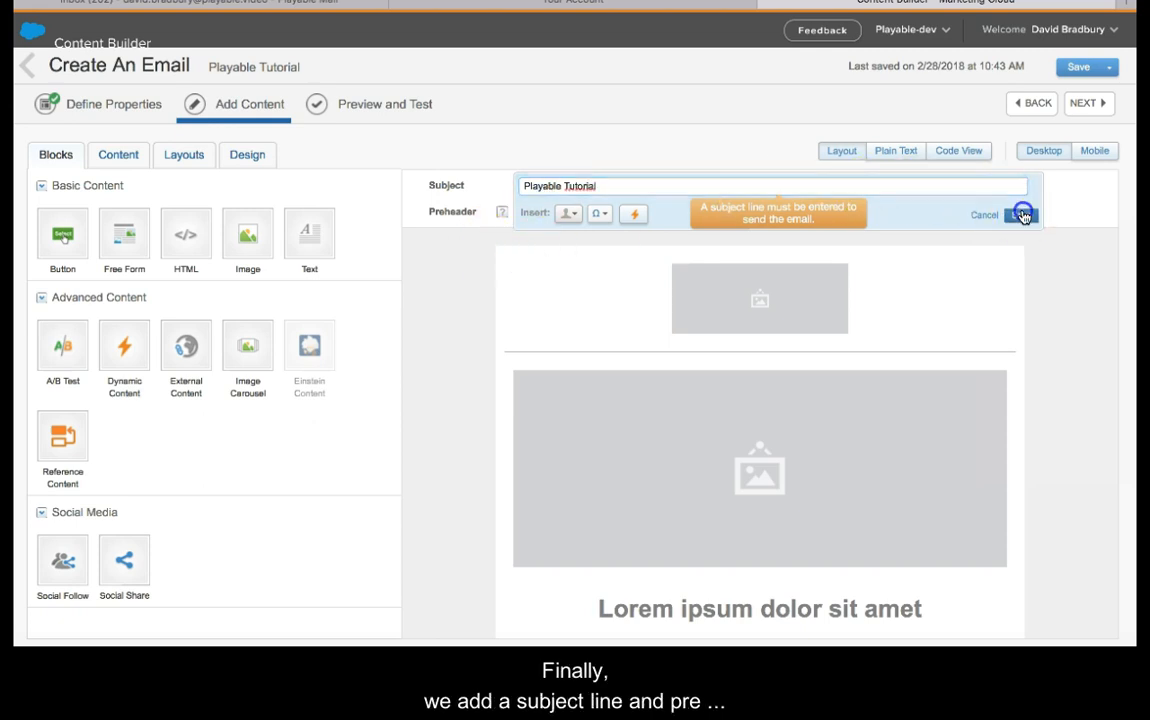
type("Playable")
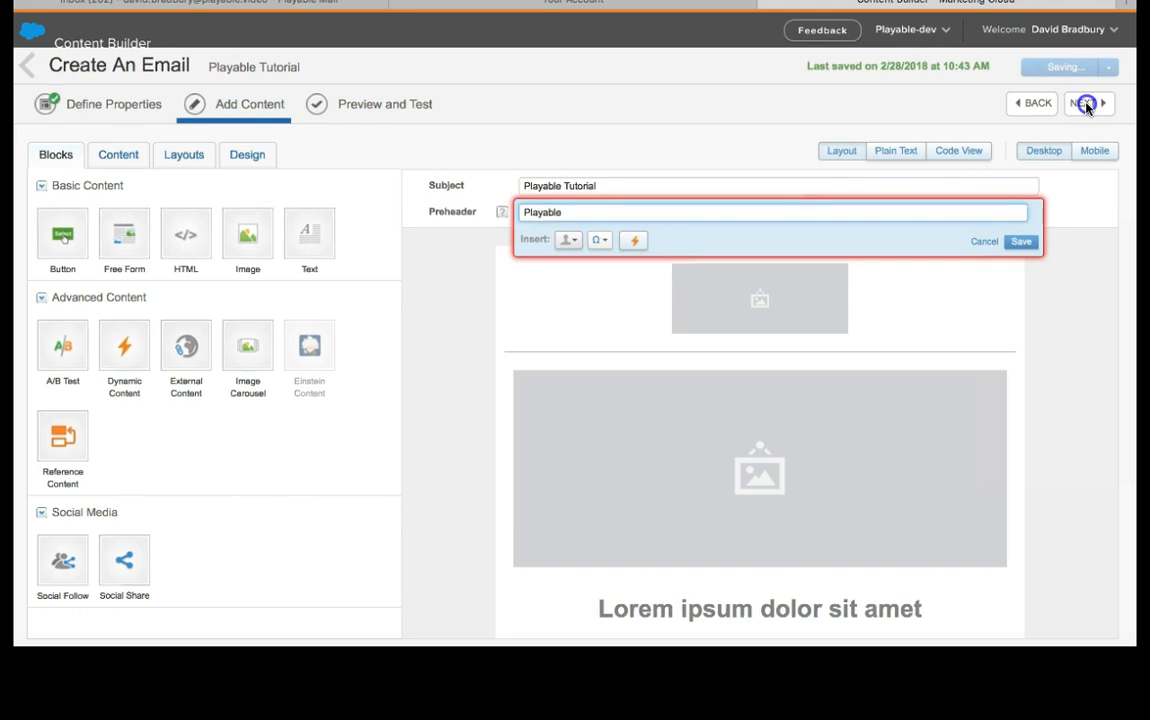
left_click(1084, 104)
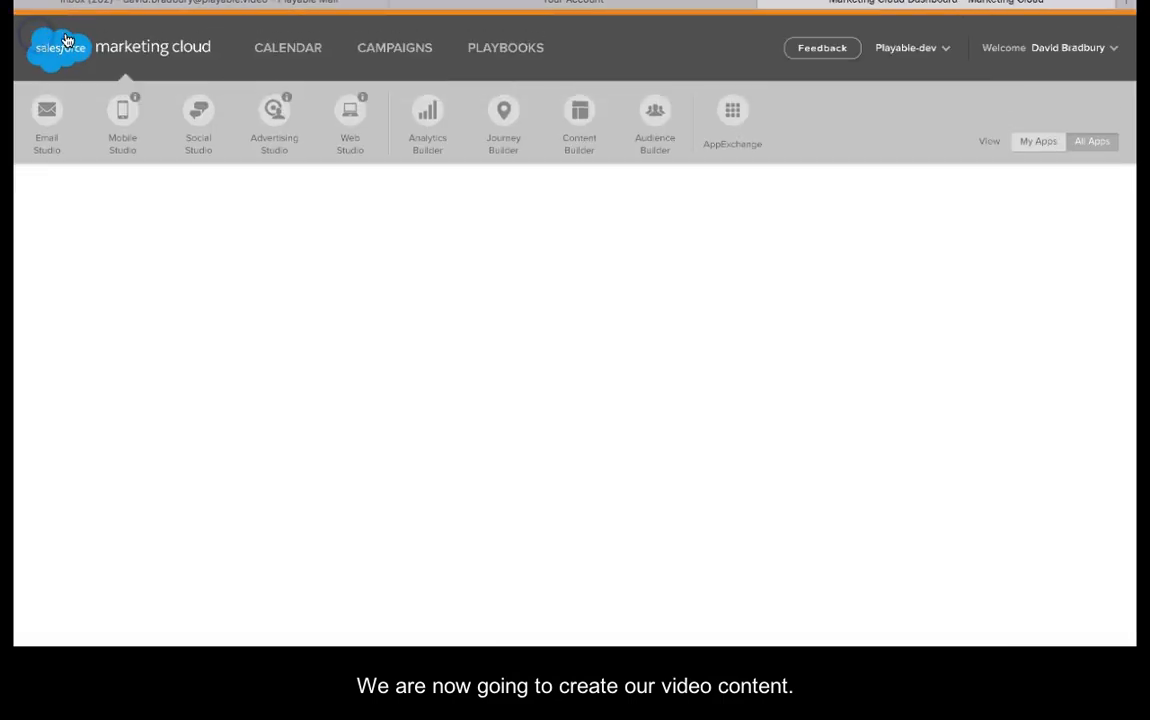
- Launch Playable from the installed AppExchange apps and start adding a new video
left_click(732, 120)
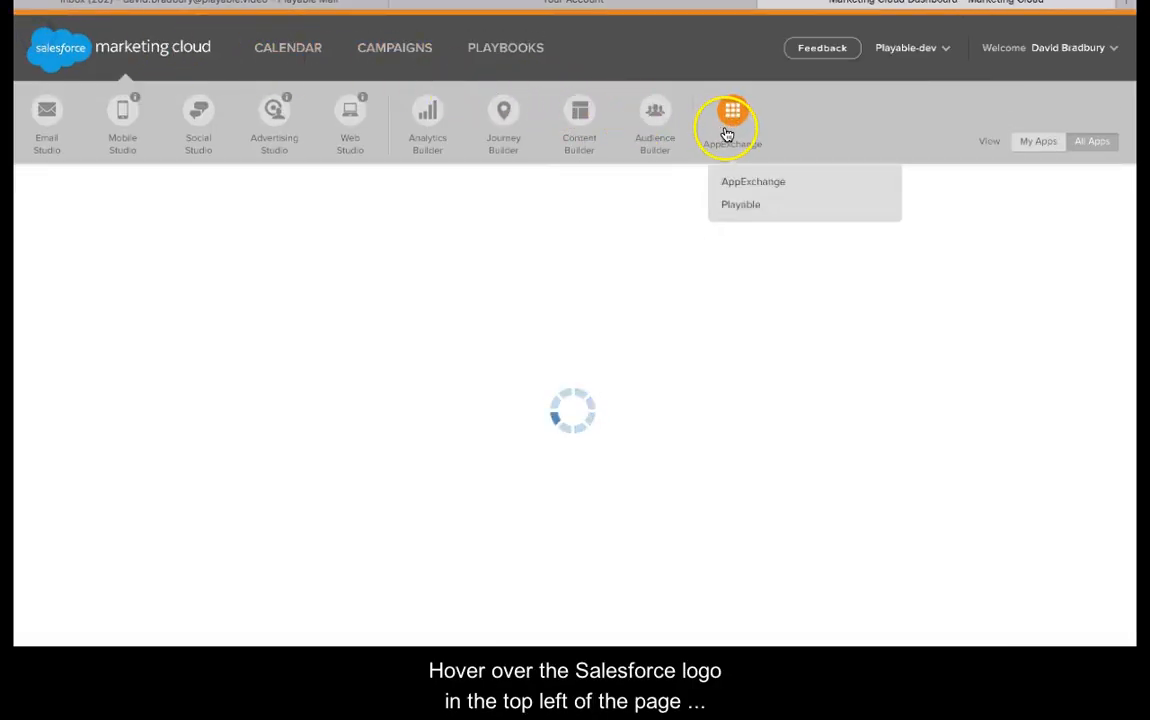
left_click(740, 204)
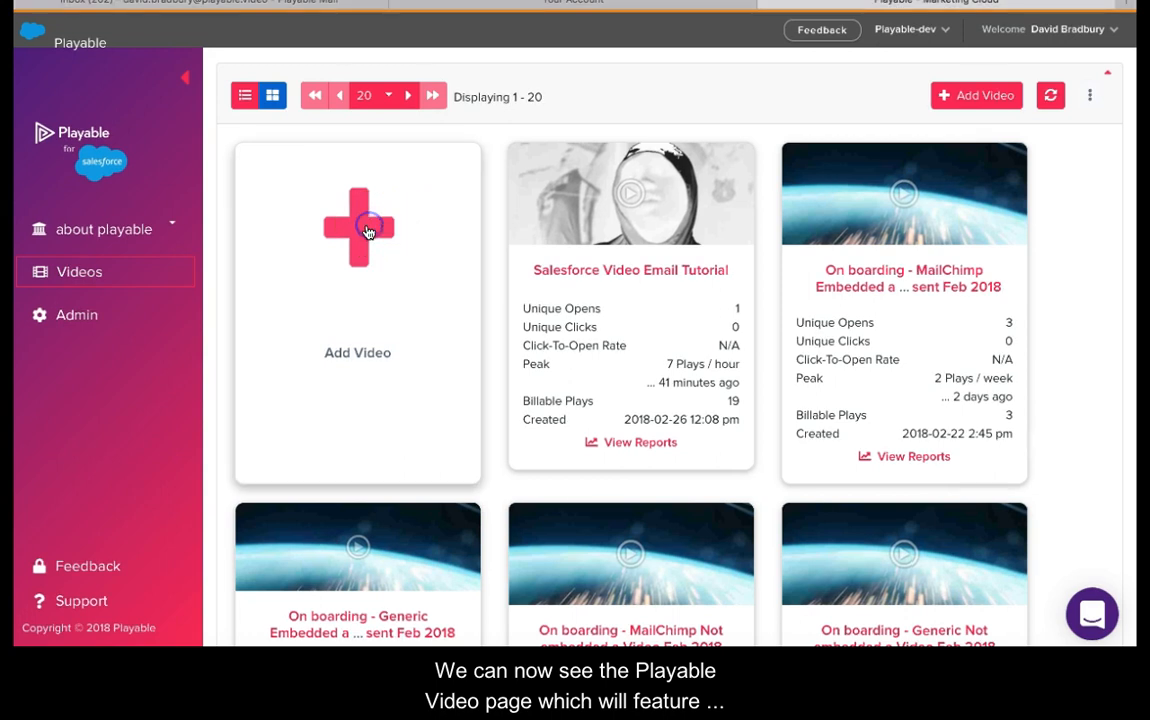
left_click(356, 228)
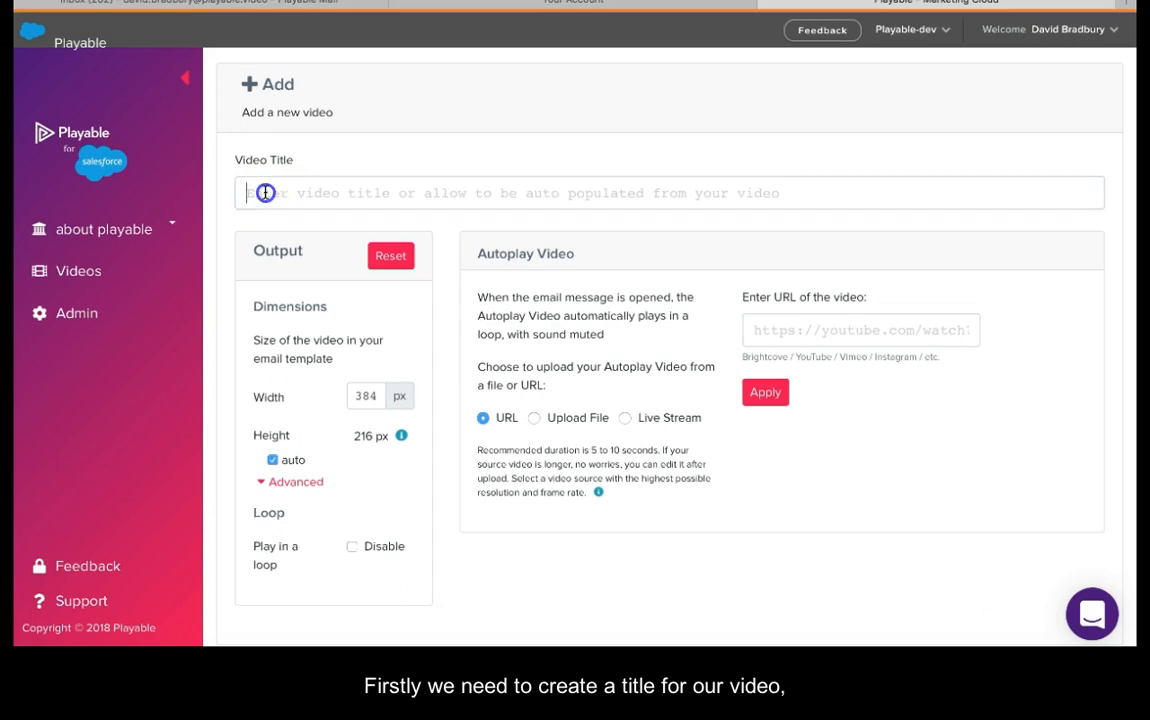
- Title the video 'Playable Tutorial' with 600 px width and a fixed 250 px height
type("Playable Tutorial")
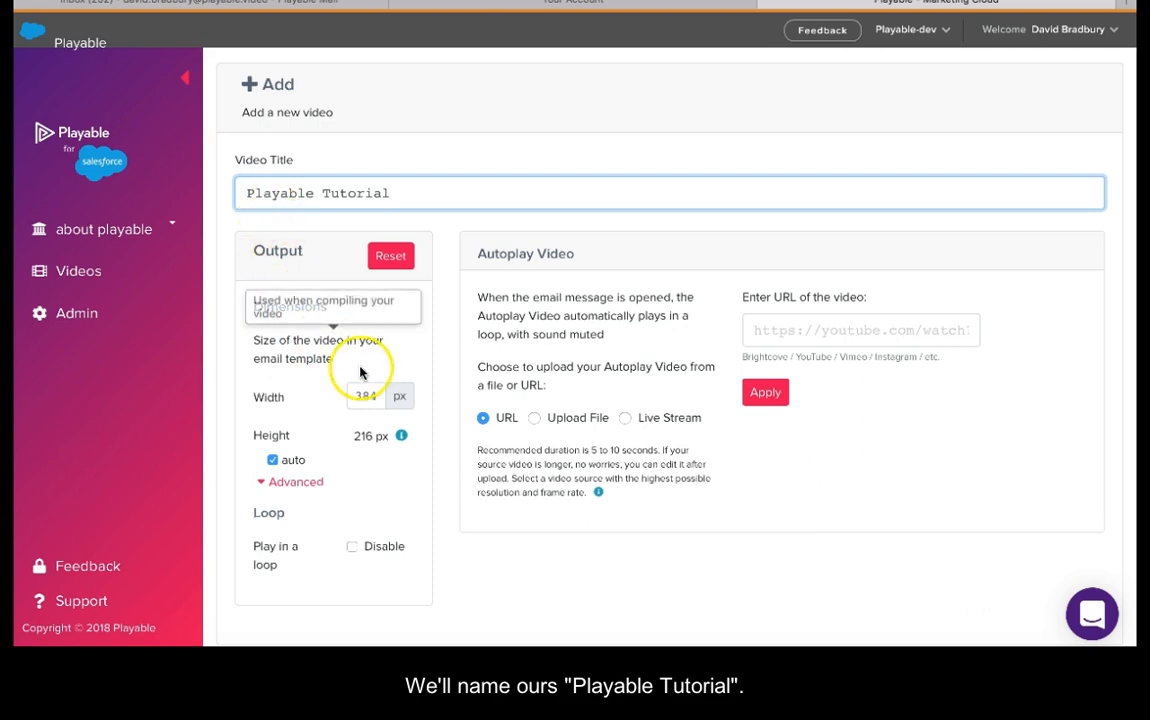
left_click(364, 396)
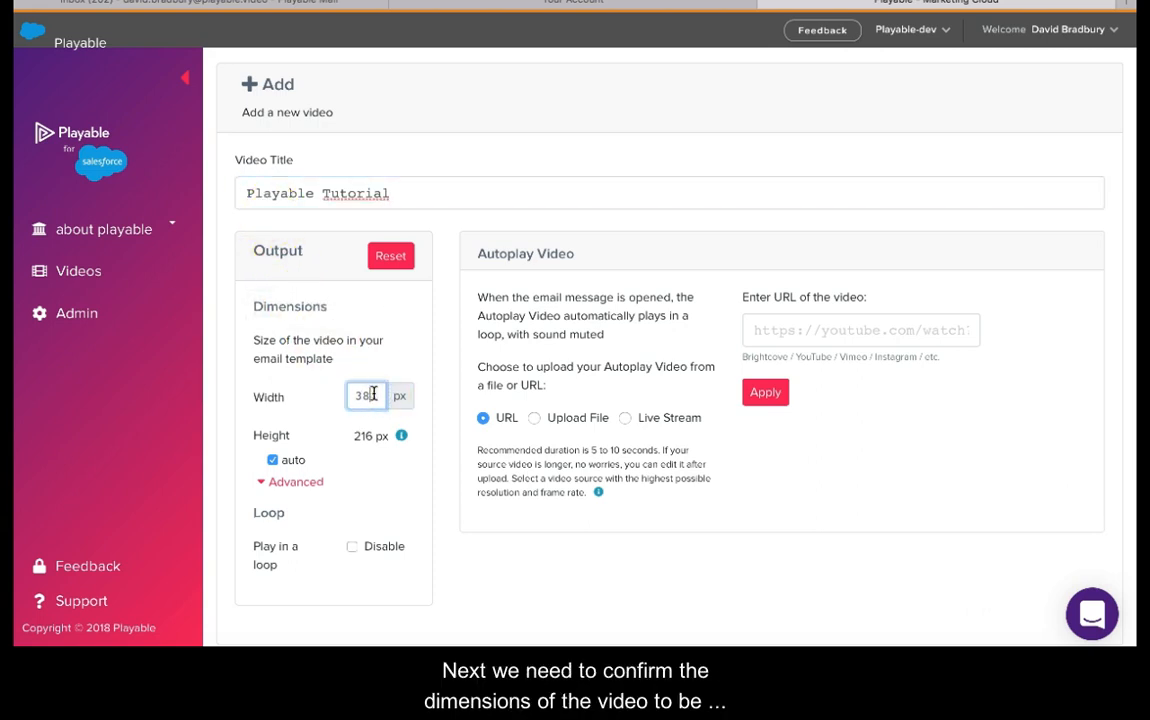
type("600")
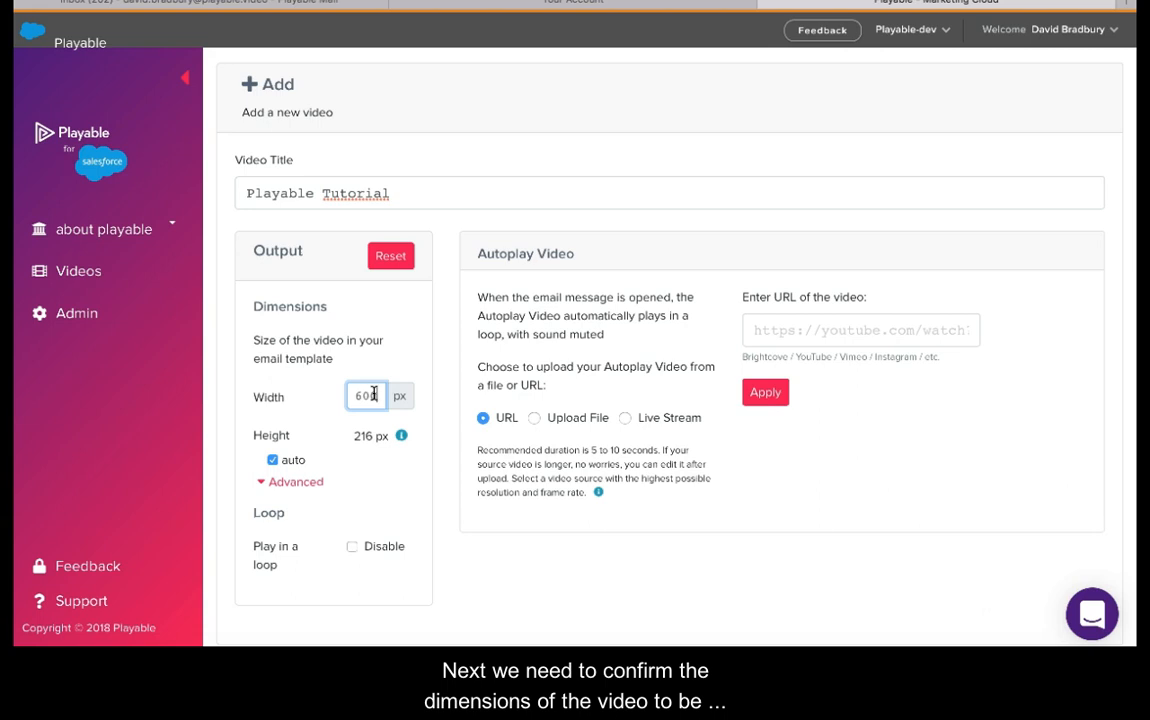
left_click(272, 460)
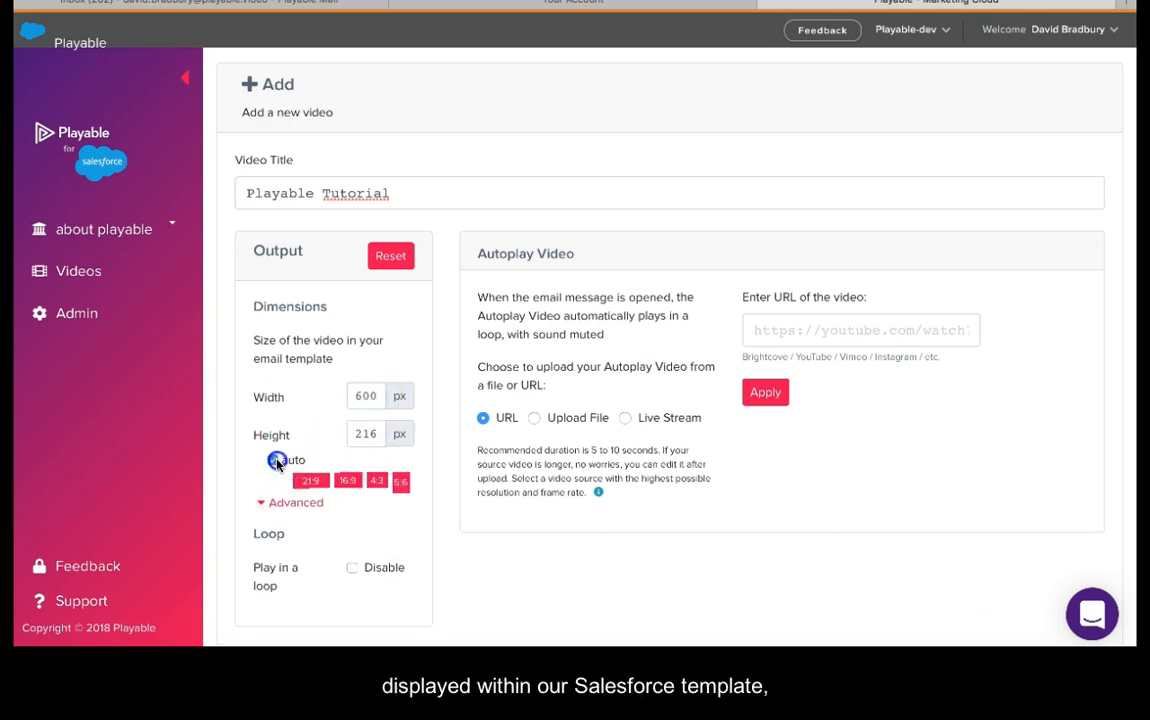
type("250")
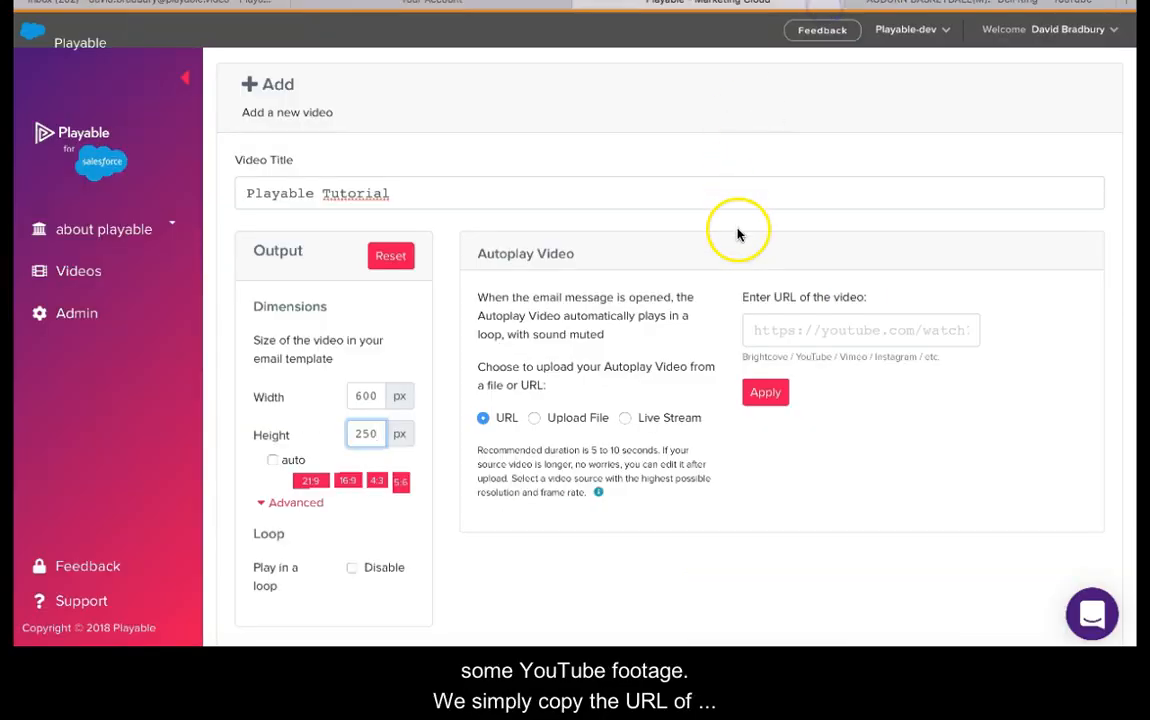
type("https://youtube.com/watch?v=y3knRKxX4xA")
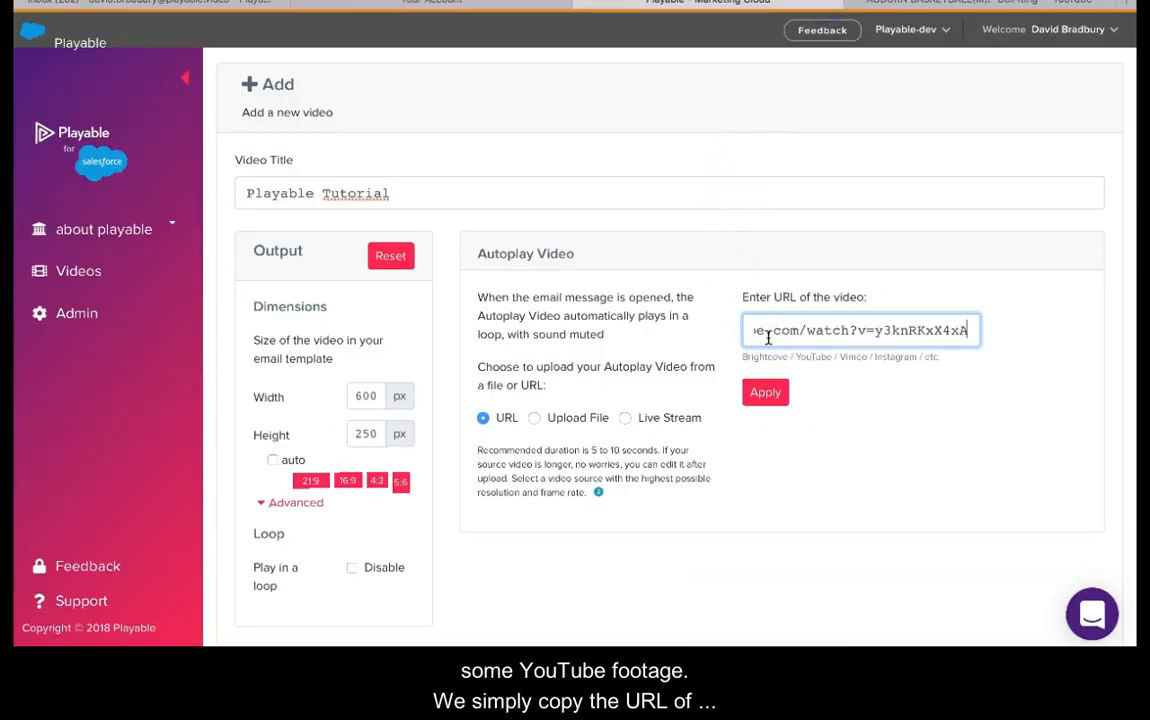
left_click(764, 392)
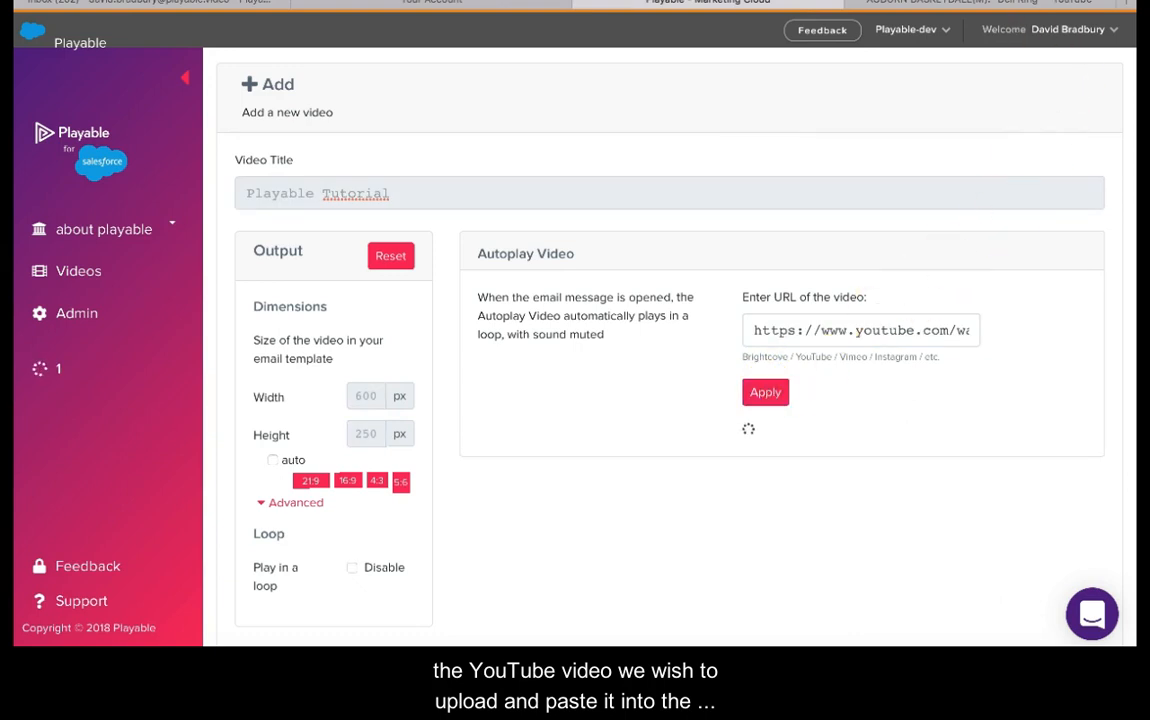
left_click(764, 390)
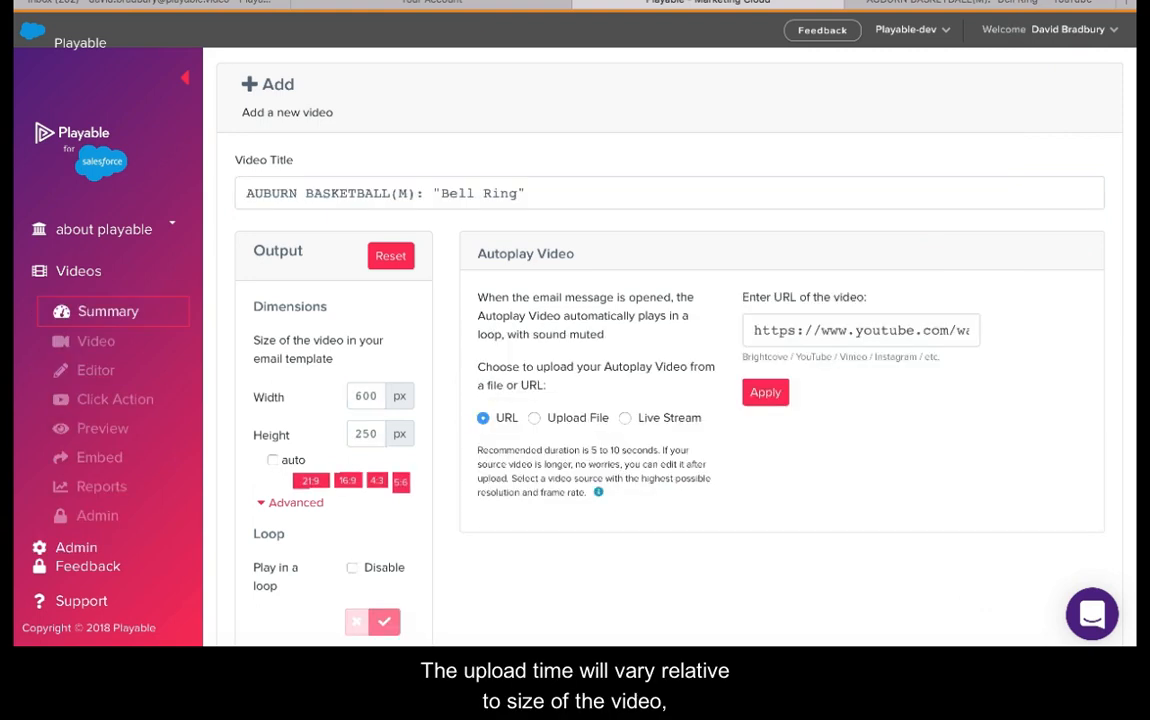
left_click(764, 392)
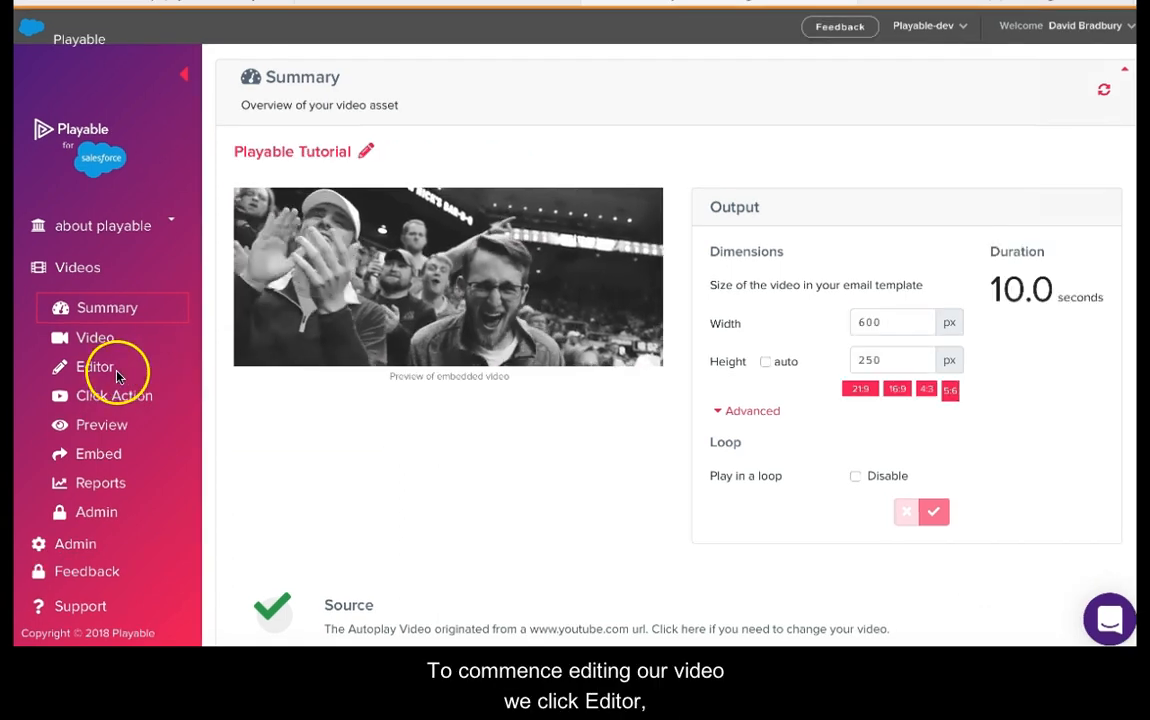
- In the editor, trim the clip to run from 8.04 to 15.03 seconds
left_click(96, 366)
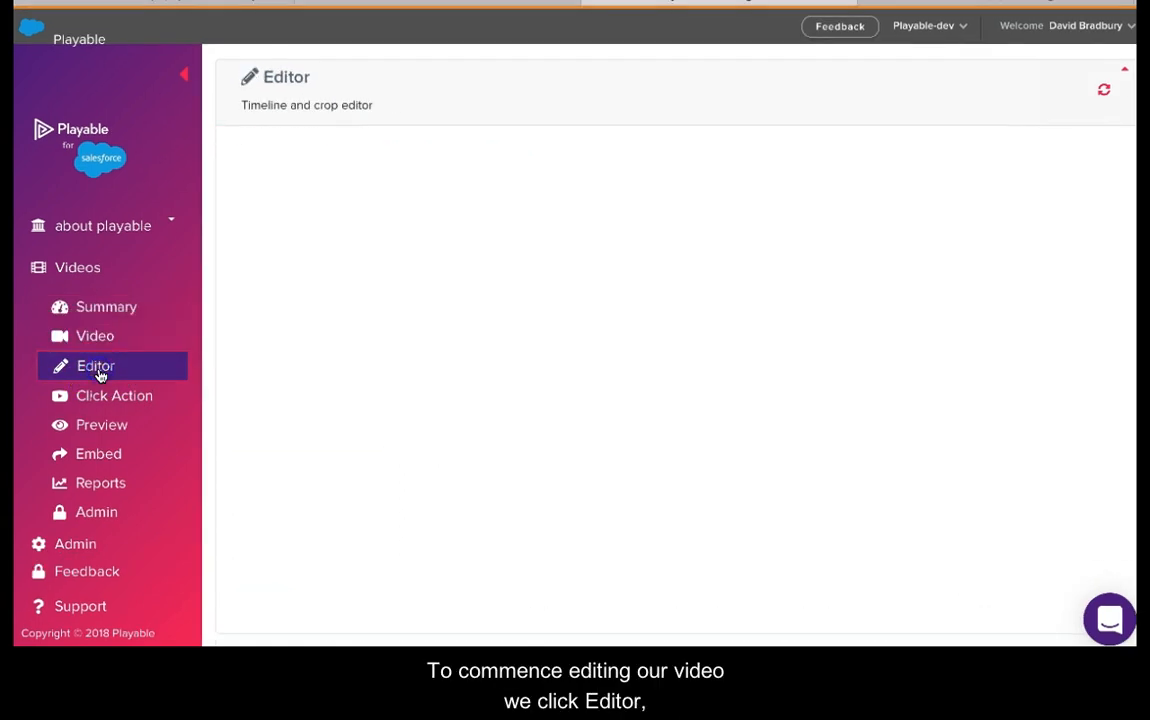
left_click(96, 364)
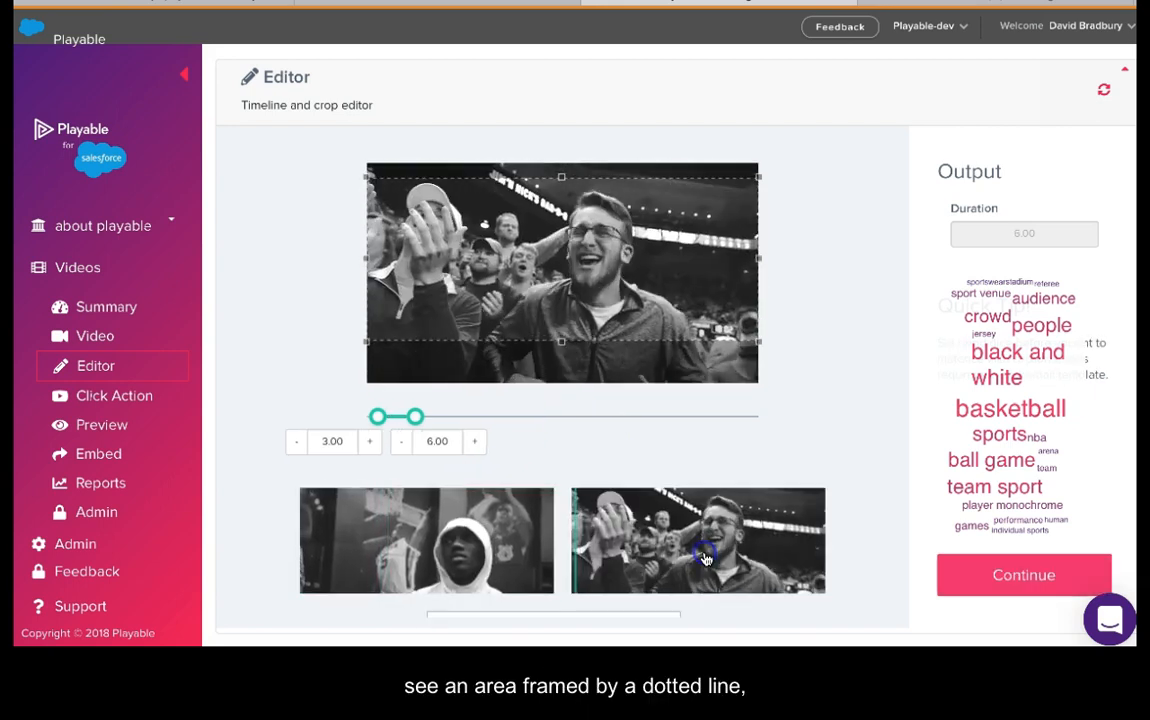
left_click_drag(418, 418, 462, 418)
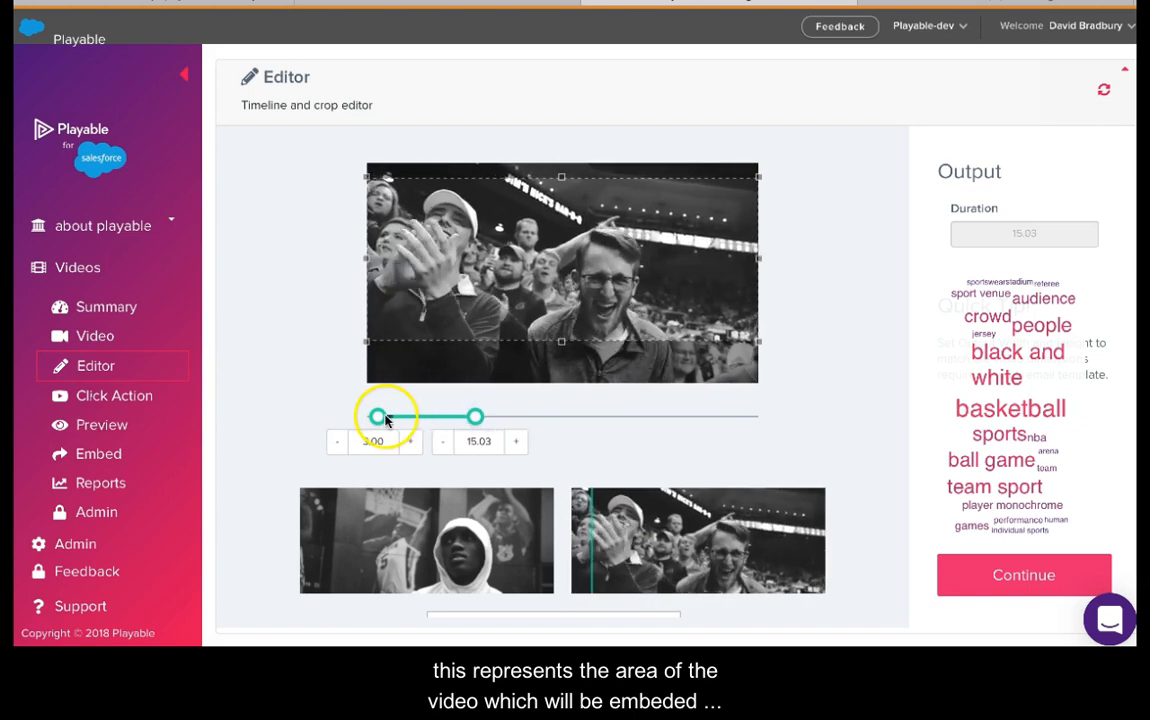
left_click_drag(376, 416, 436, 416)
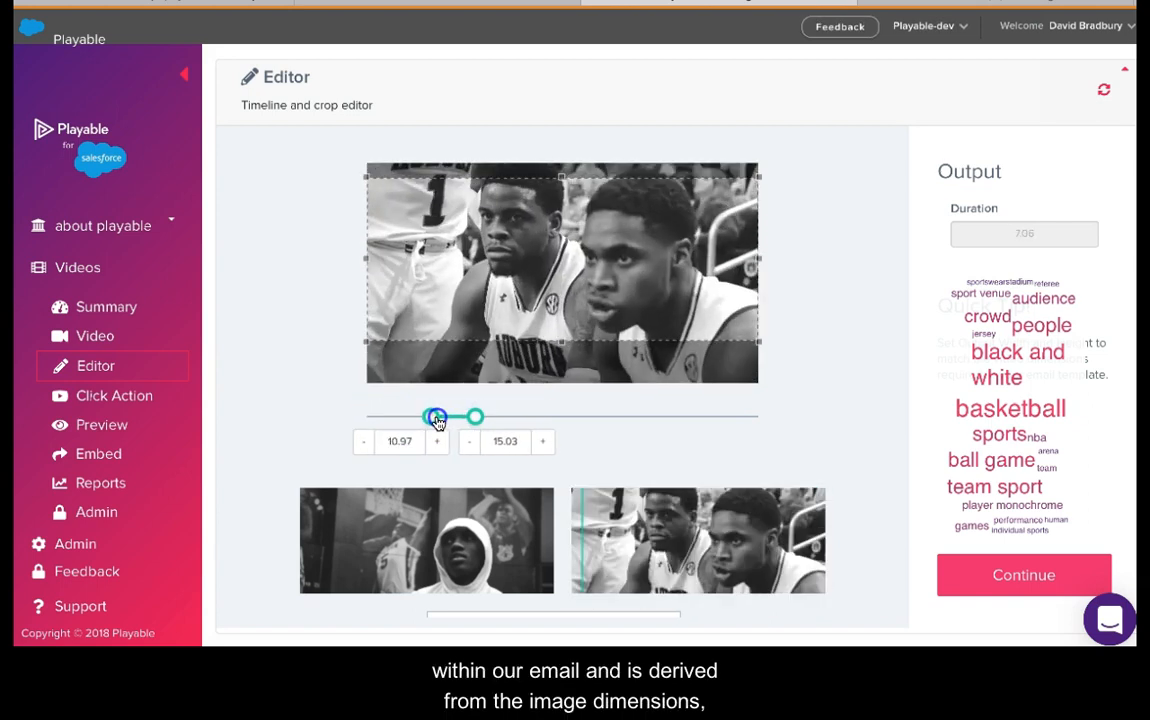
left_click_drag(436, 418, 420, 418)
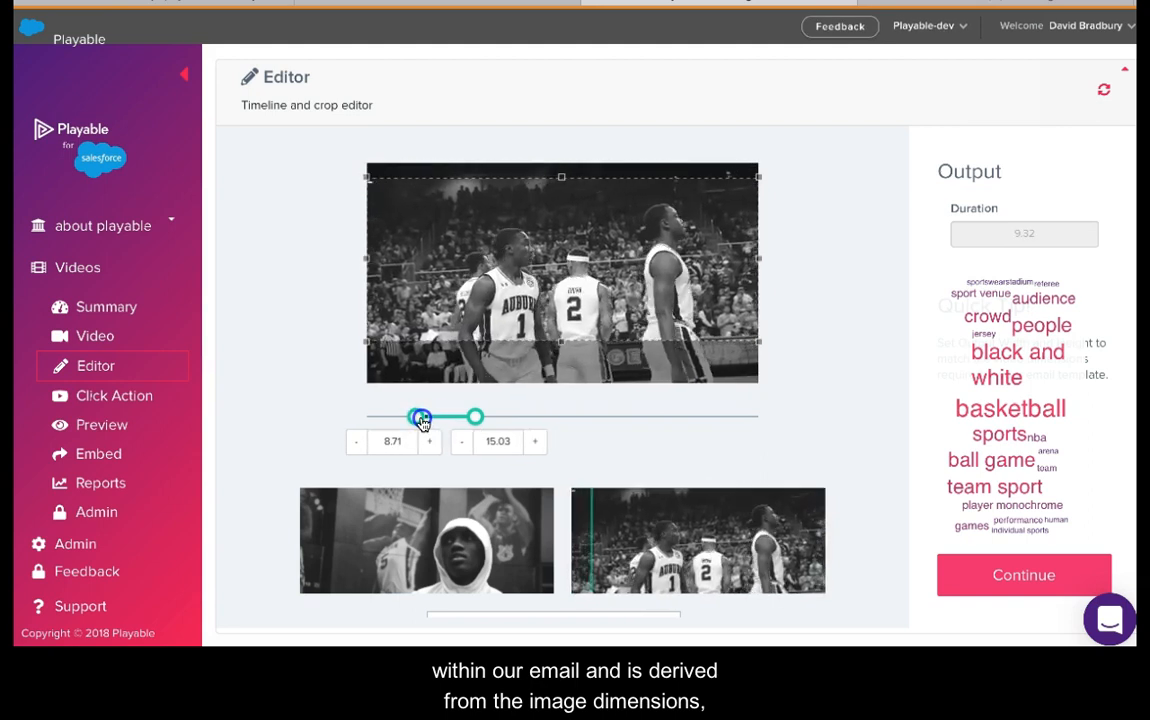
left_click_drag(420, 418, 412, 418)
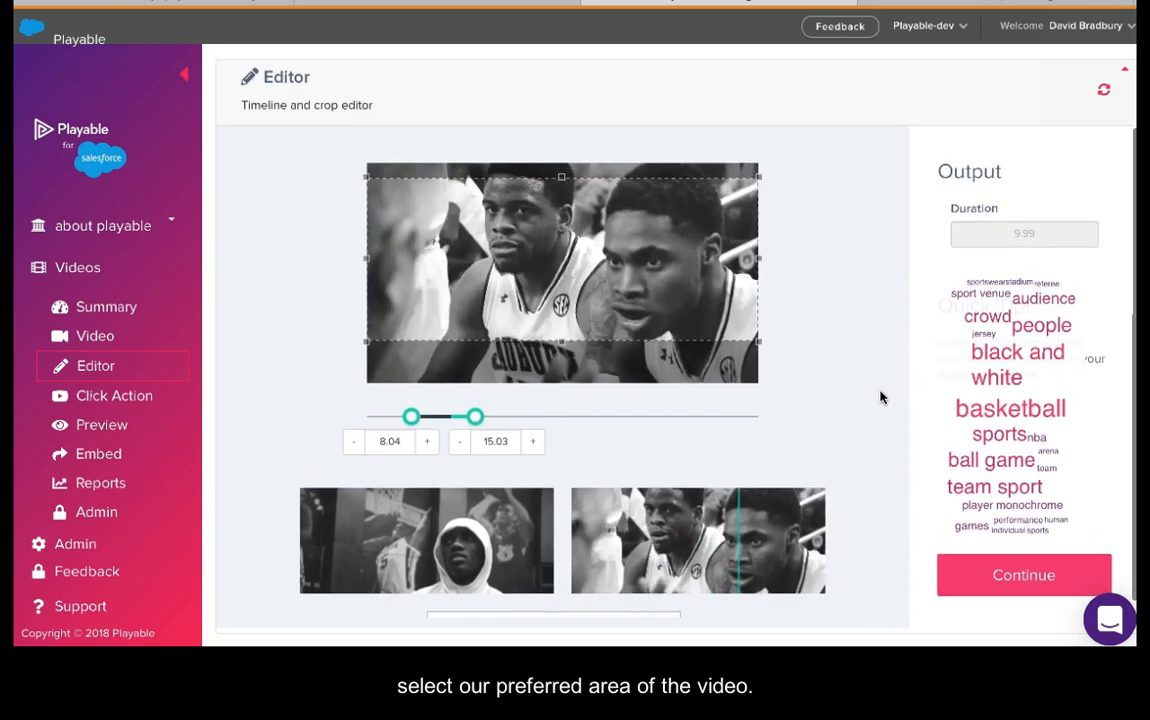
- Choose the crop area and continue to the enhancements step
left_click(736, 516)
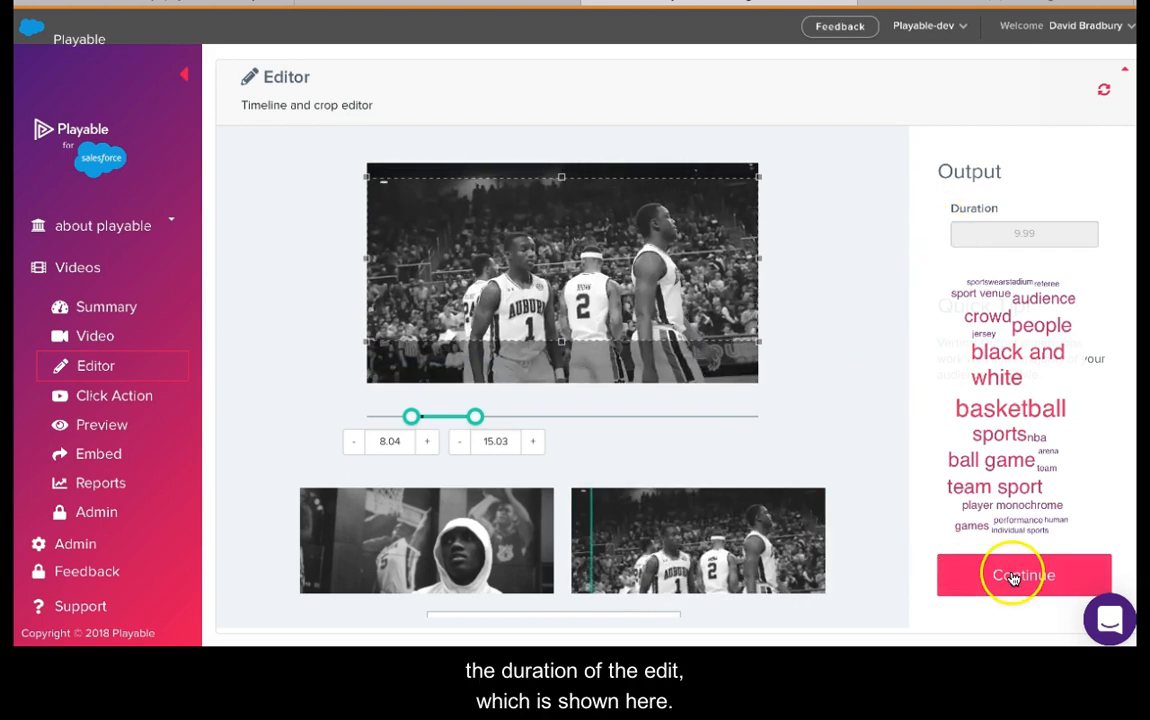
left_click(1024, 576)
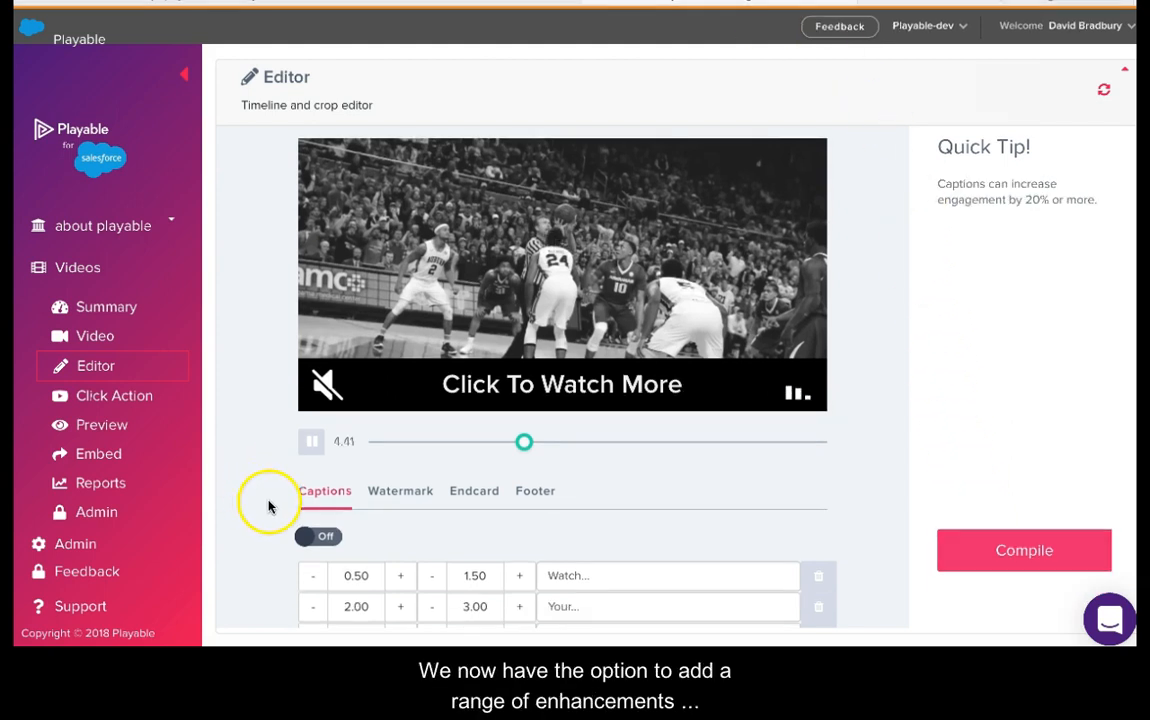
- Turn captions on and set the end card image to the Auburn Tigers logo screenshot
scroll("down", 3)
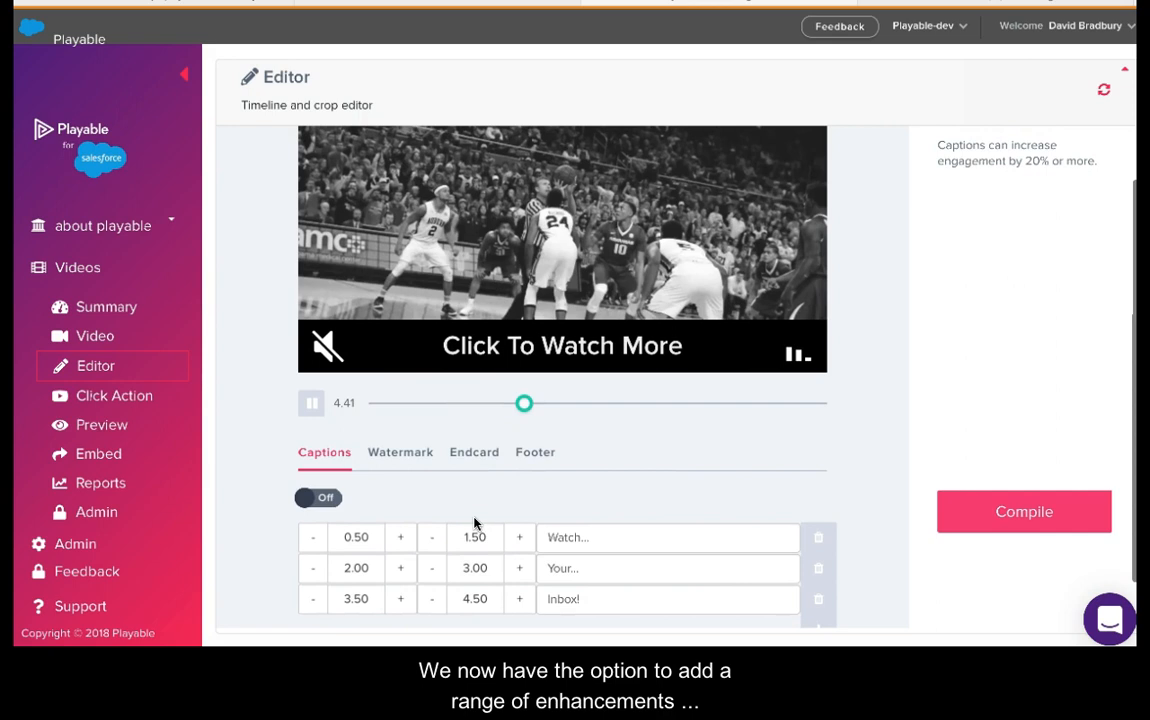
left_click(318, 496)
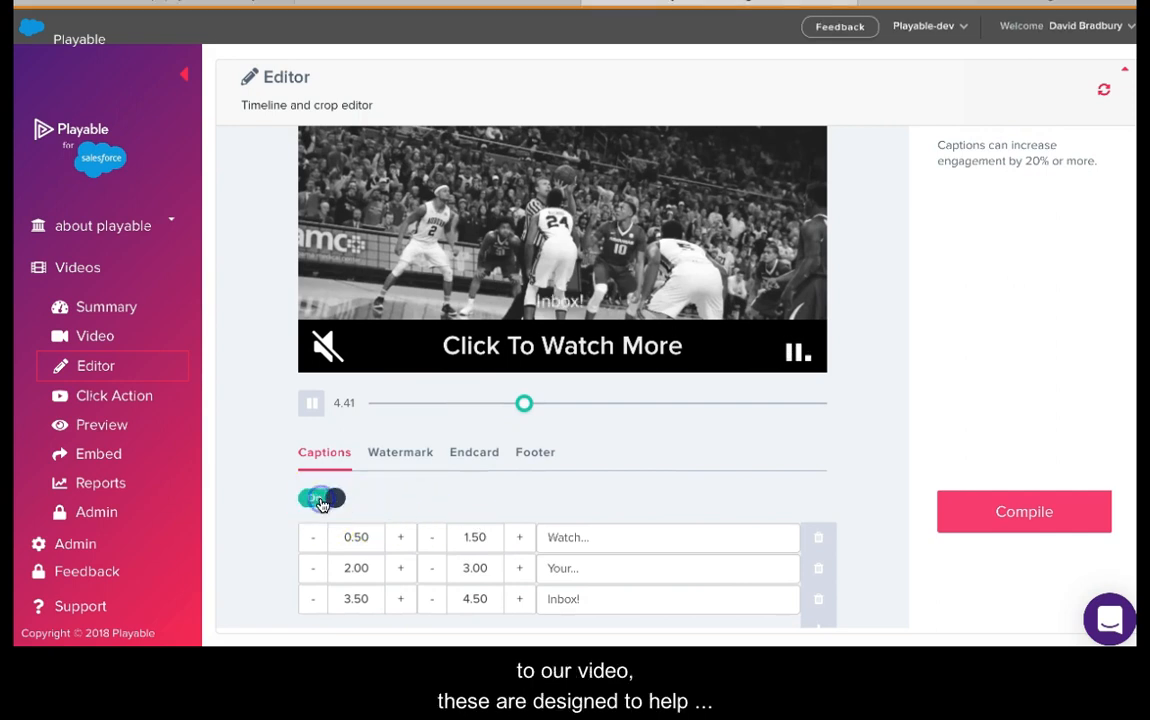
left_click(400, 452)
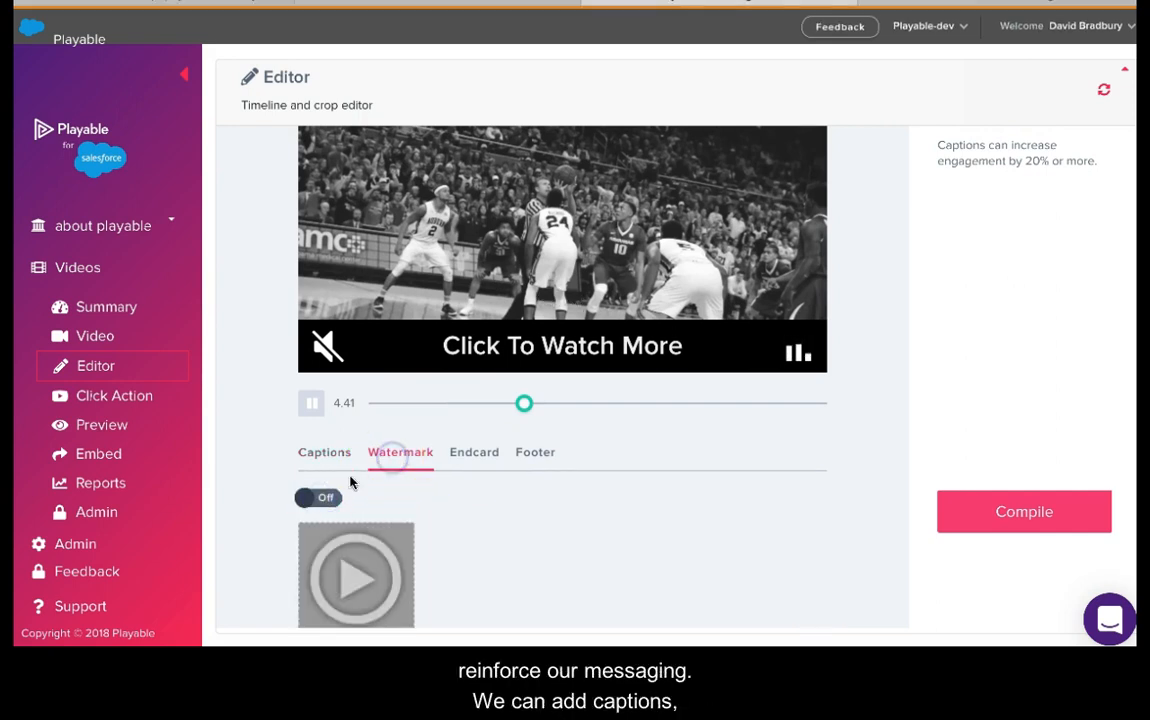
left_click(472, 452)
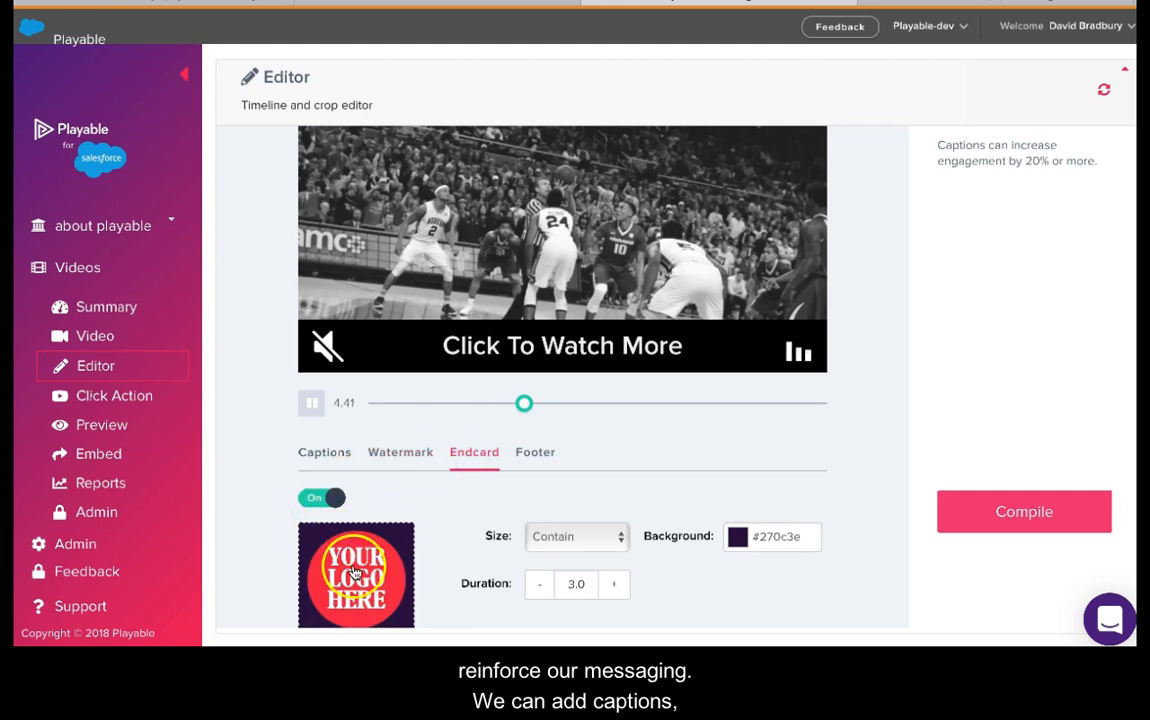
left_click(356, 574)
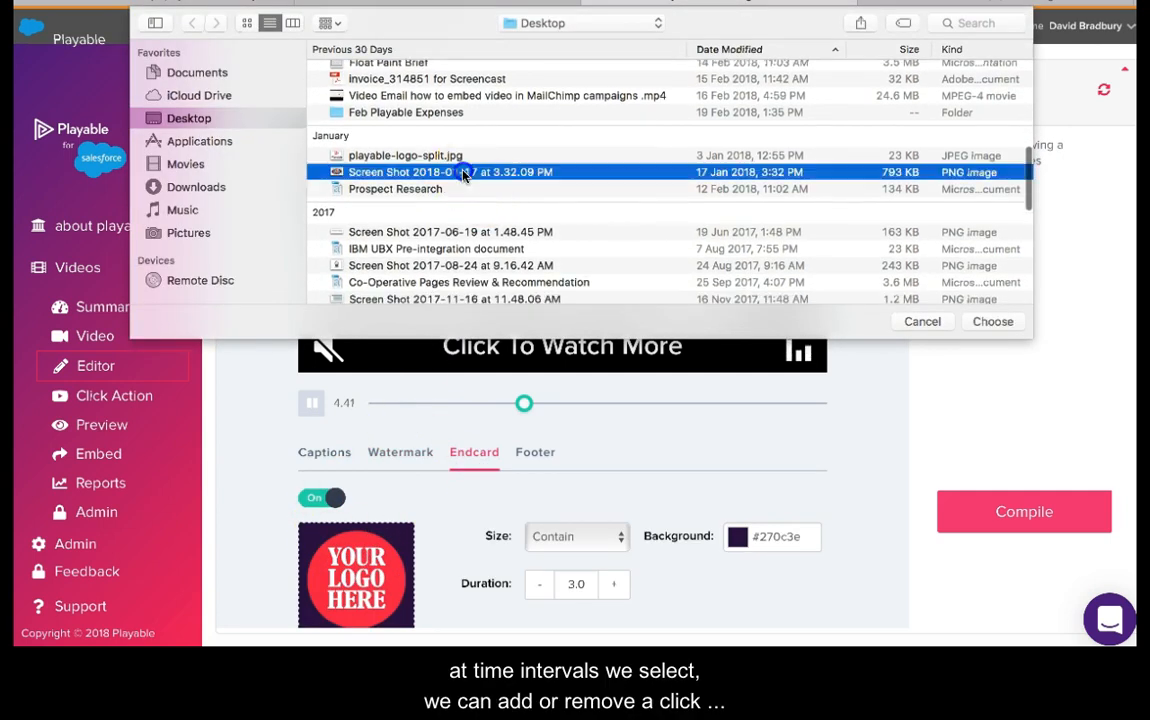
left_click(992, 320)
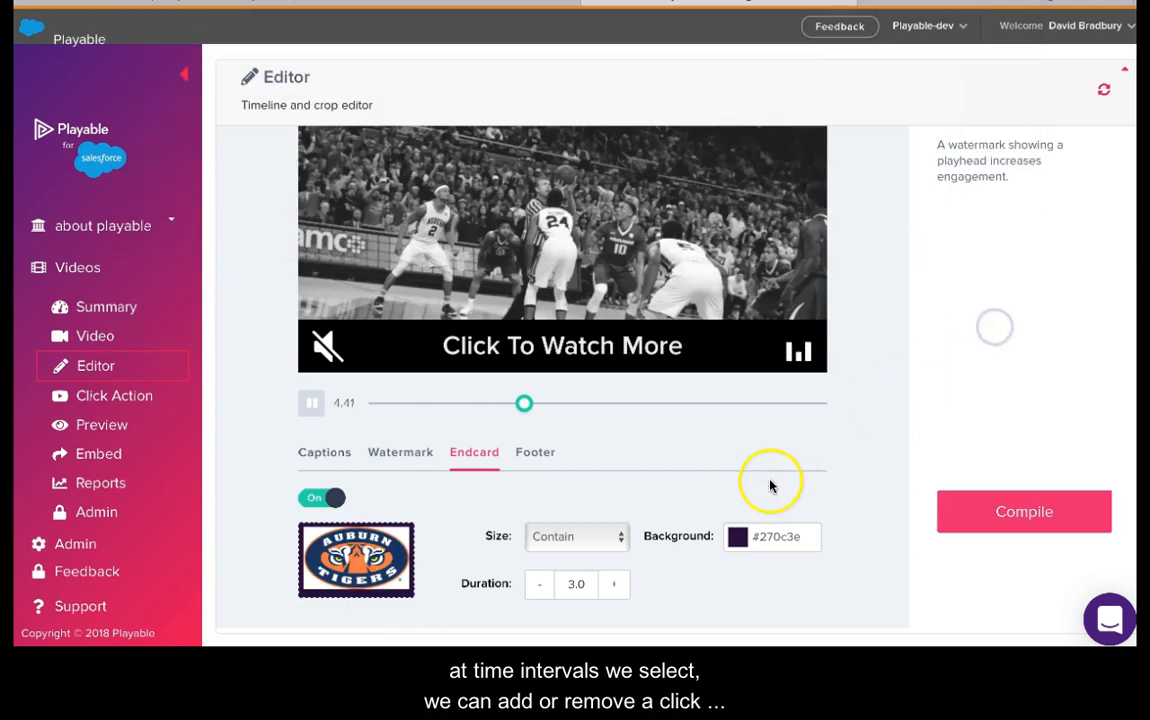
- Switch the footer call to action off and compile the edited video
left_click(536, 452)
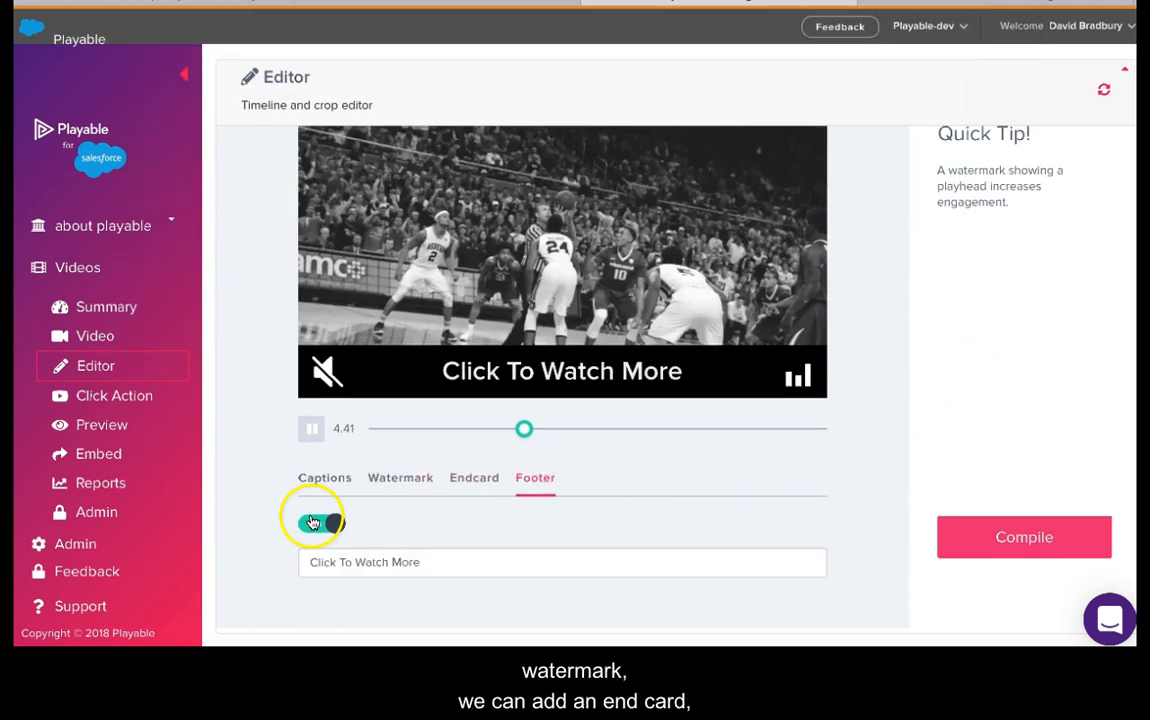
left_click(318, 522)
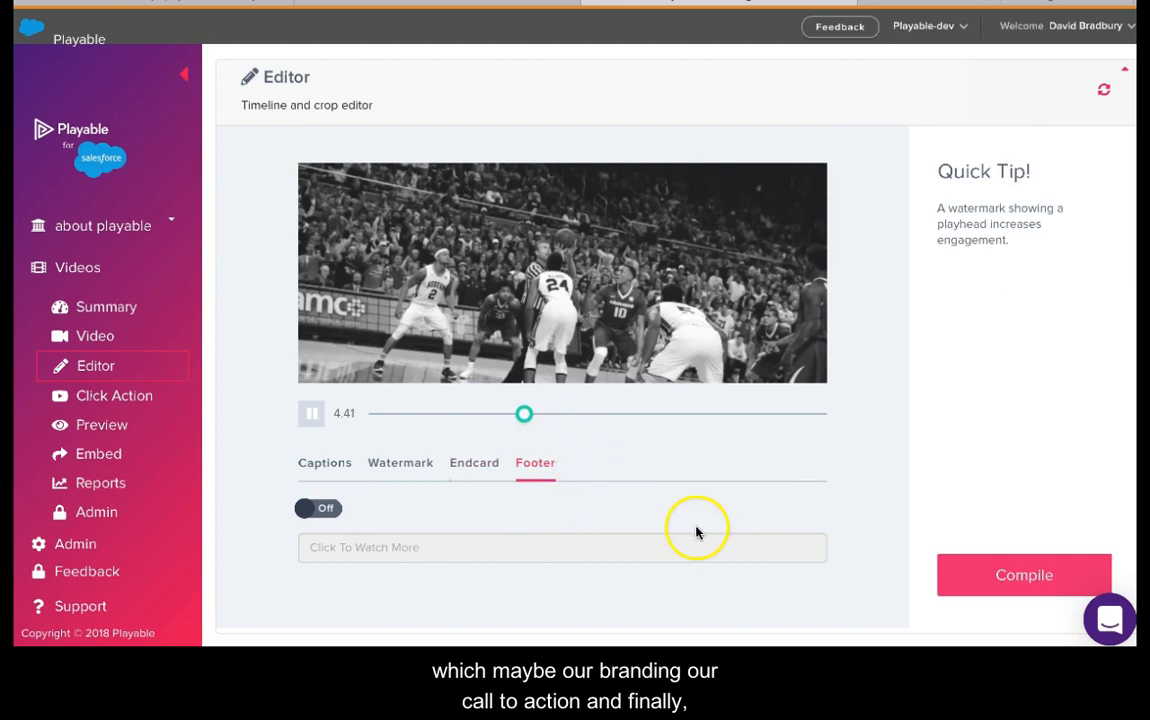
mouse_move(1012, 576)
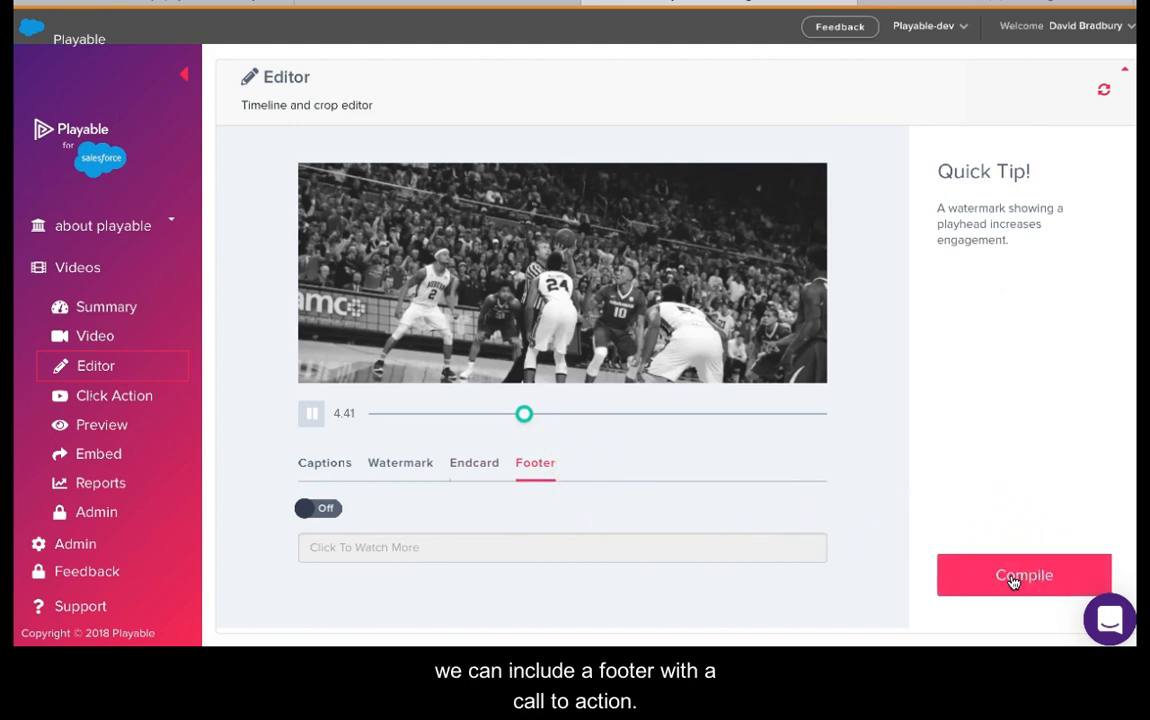
left_click(1024, 574)
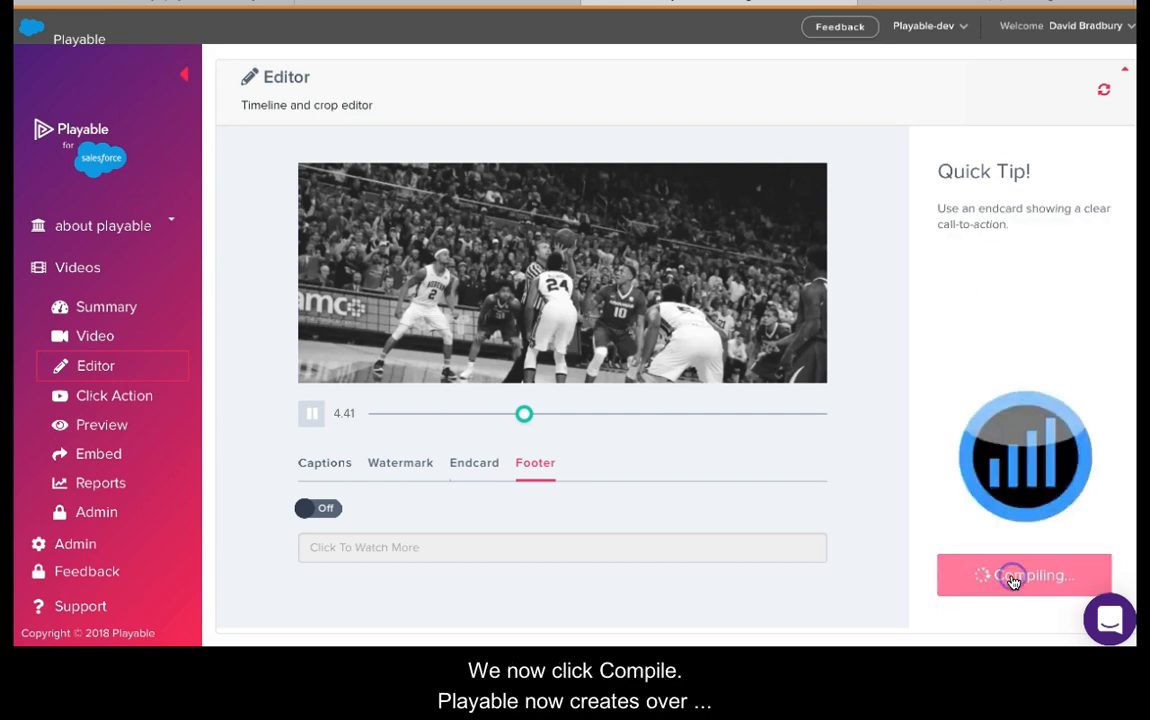
- Return to the compiled video's summary showing 600 × 250 px and 9.99 seconds
left_click(1024, 576)
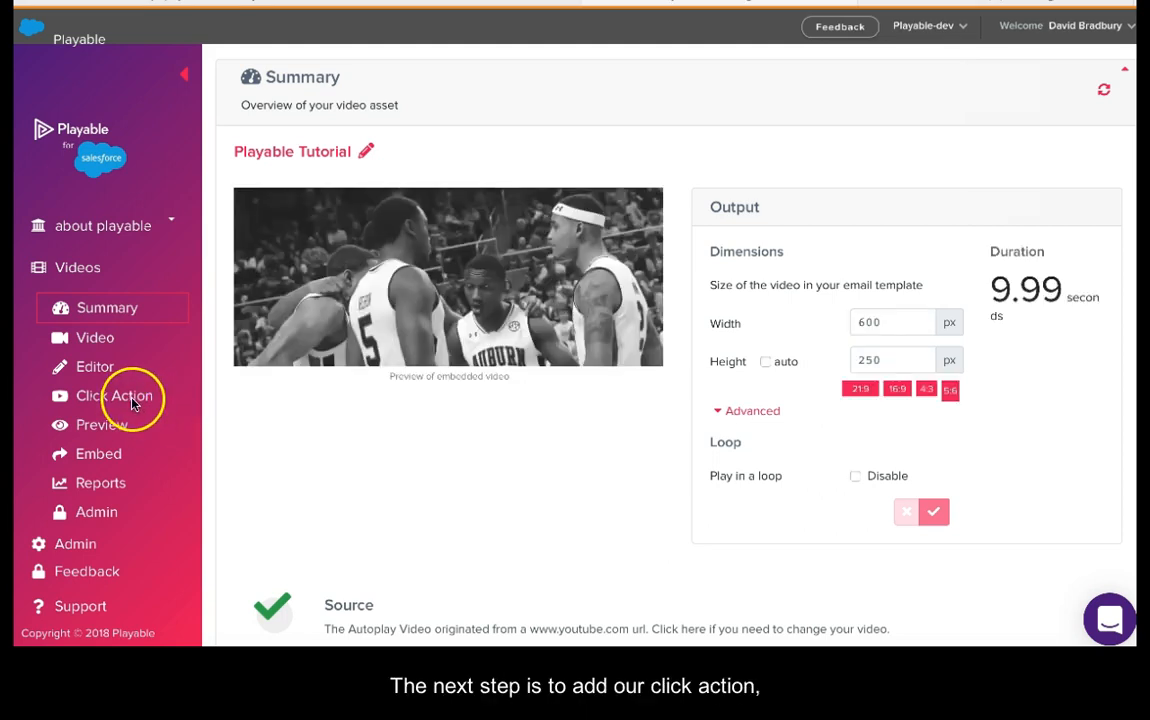
left_click(116, 396)
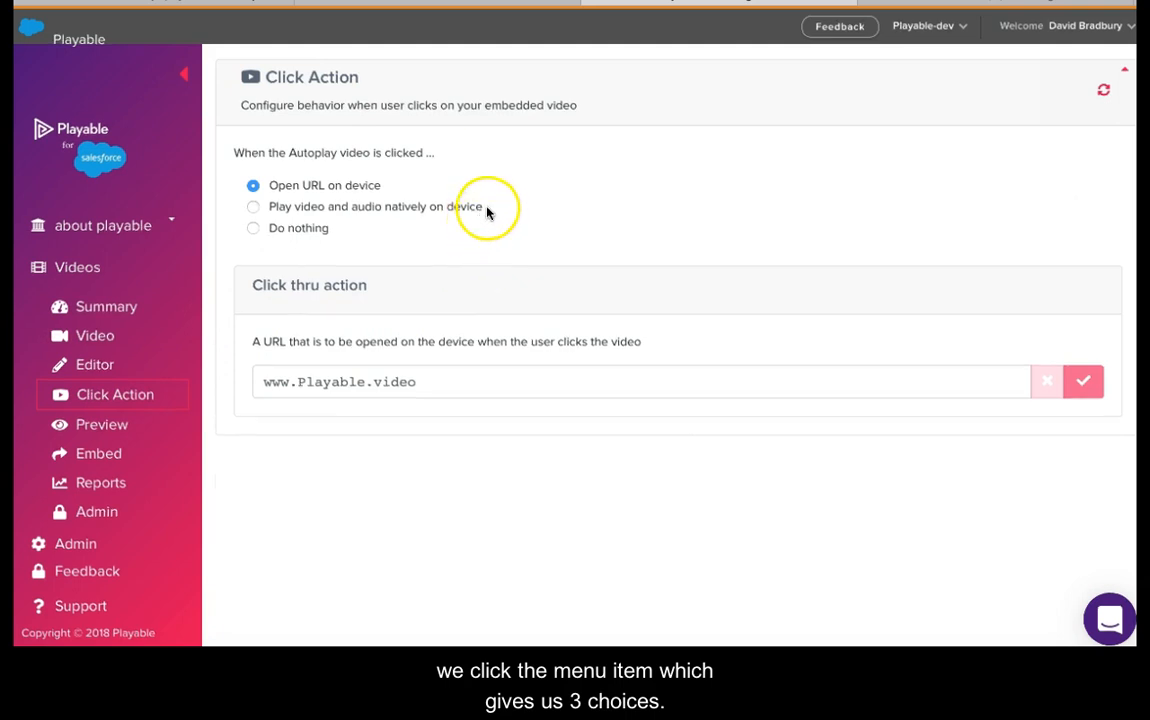
left_click(924, 24)
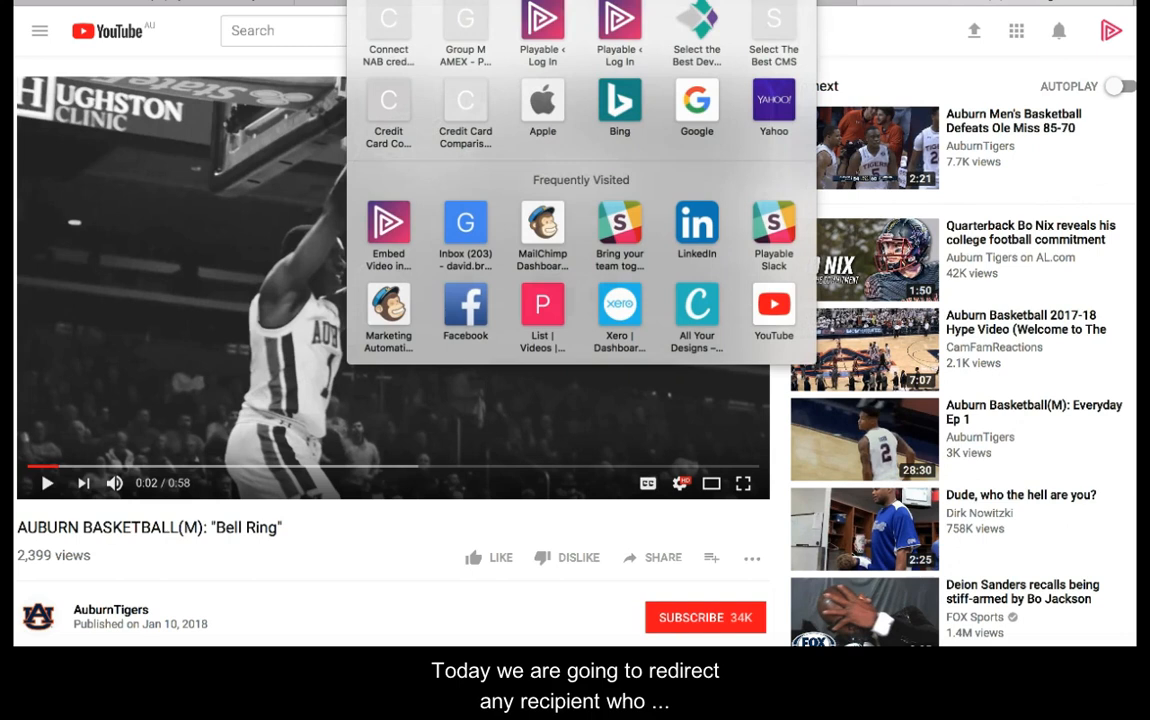
right_click(362, 62)
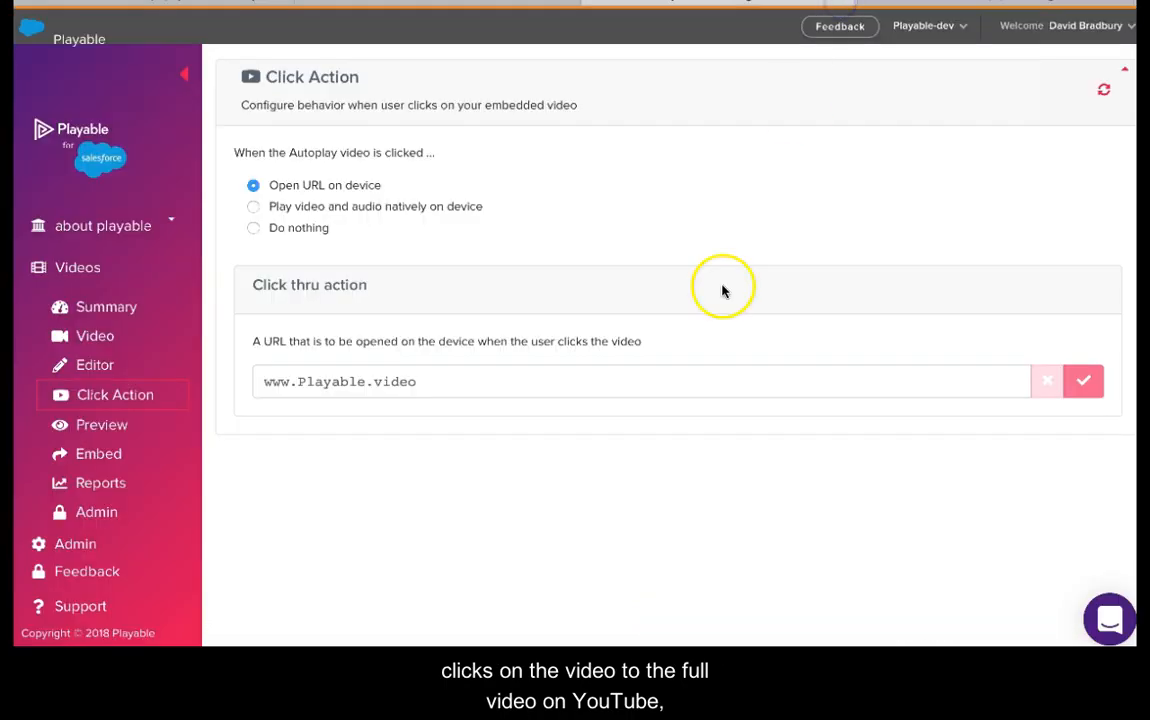
type("https://www.youtube.com/watch?v=y3knRKxX4xA")
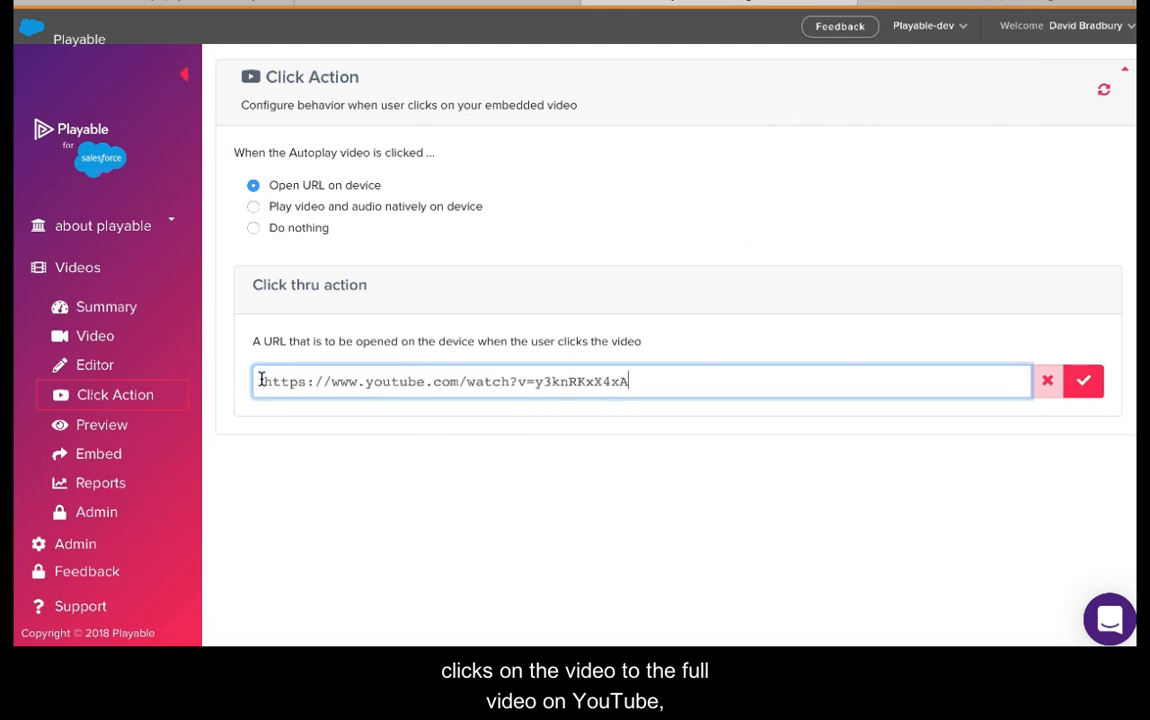
left_click(1084, 380)
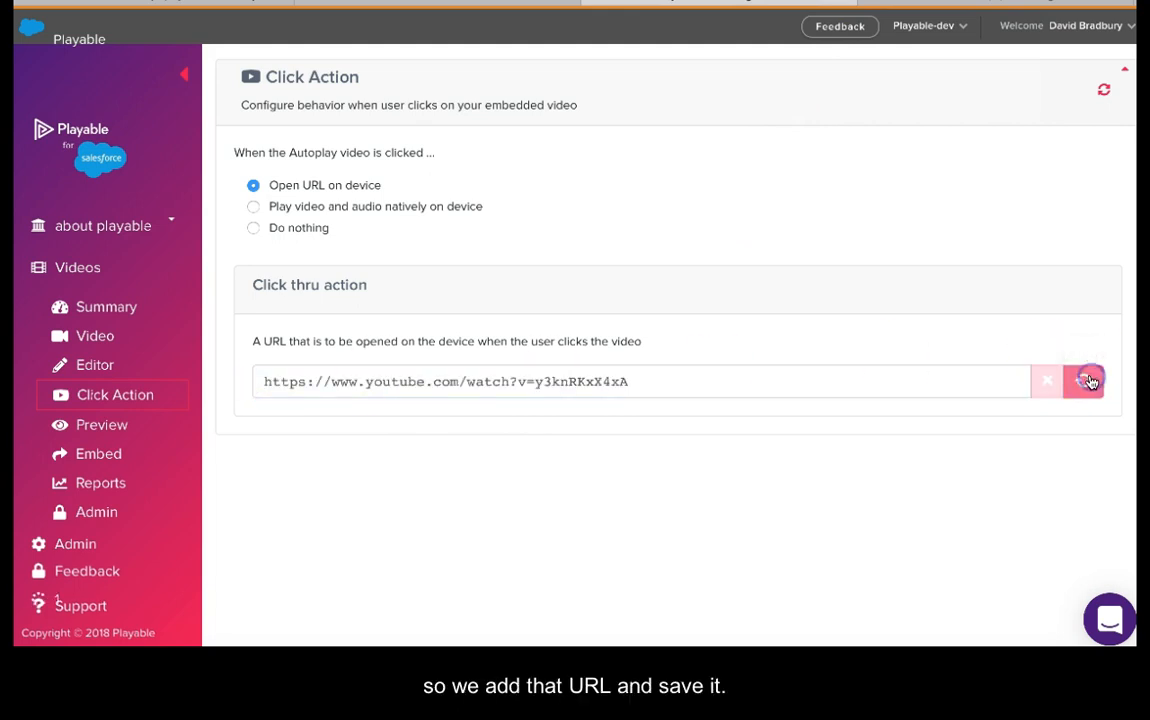
left_click(1084, 380)
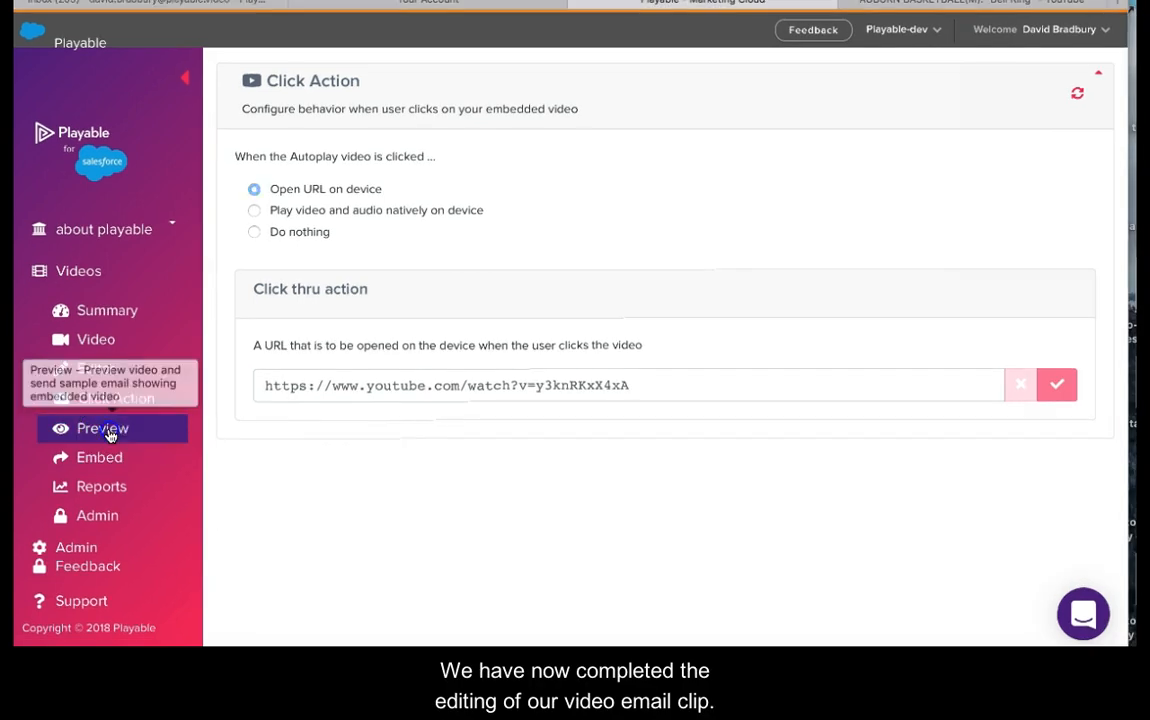
- Preview the video email with Outlook for Mac kept as the viewing client
left_click(104, 428)
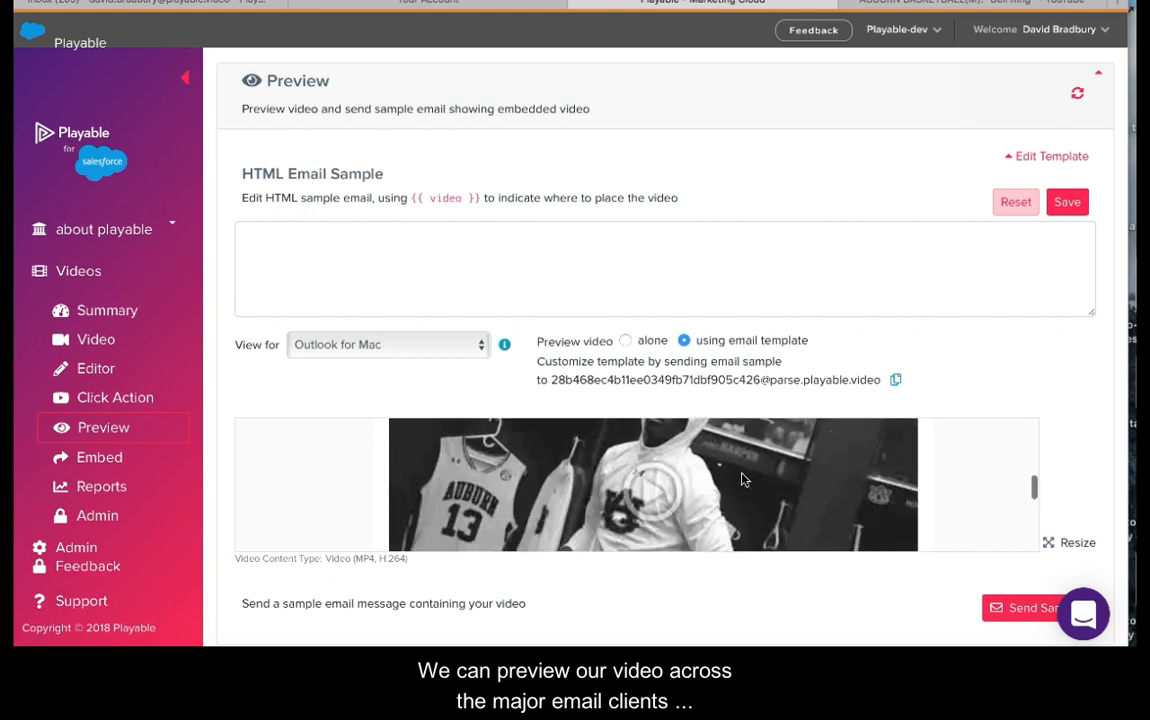
left_click(388, 344)
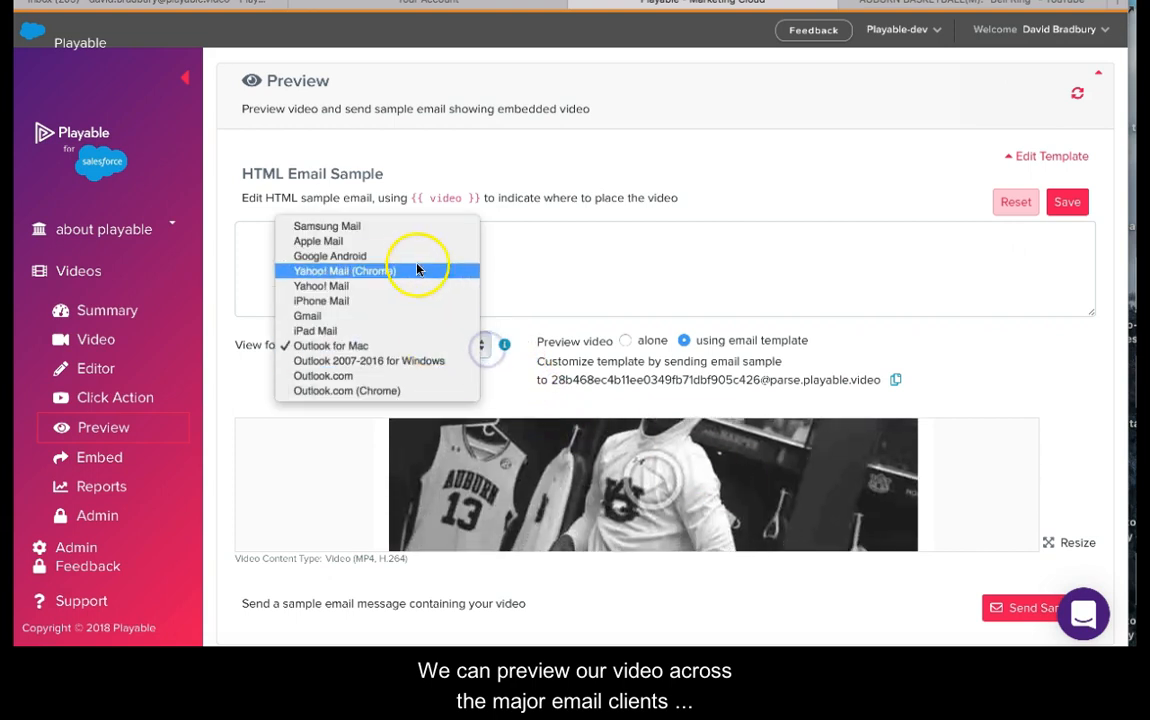
left_click(330, 344)
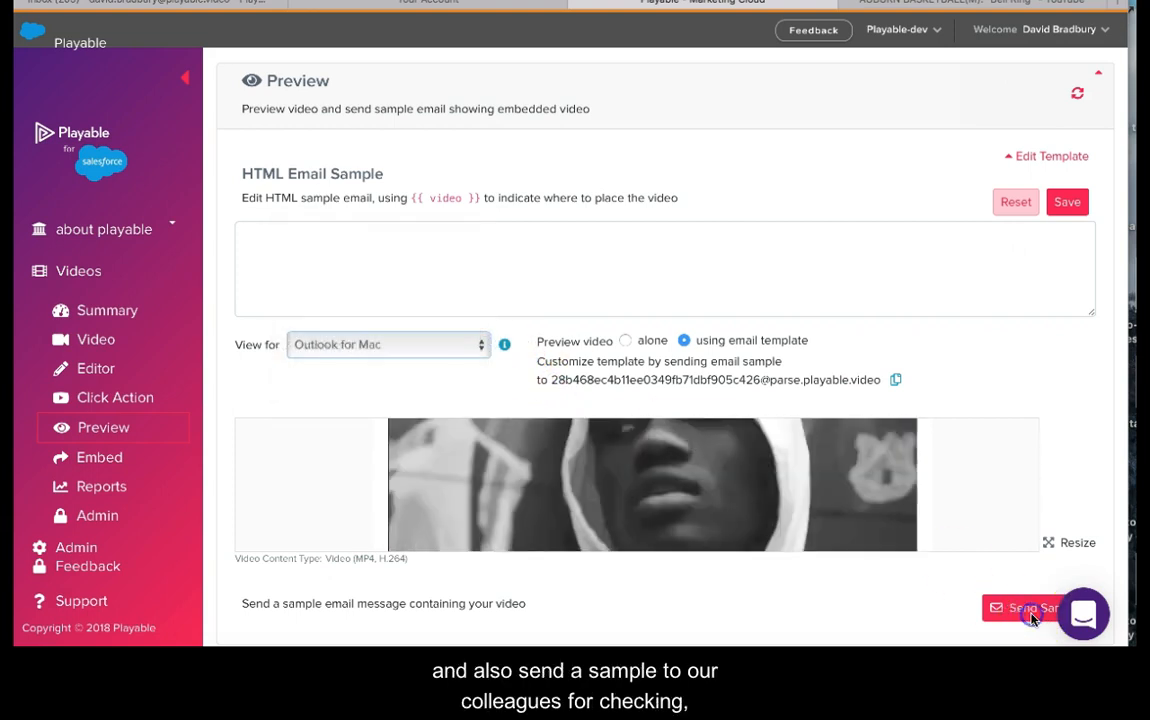
- Send the sample email 'Playable Tutorial Sample' from the Send Sample form
left_click(1030, 608)
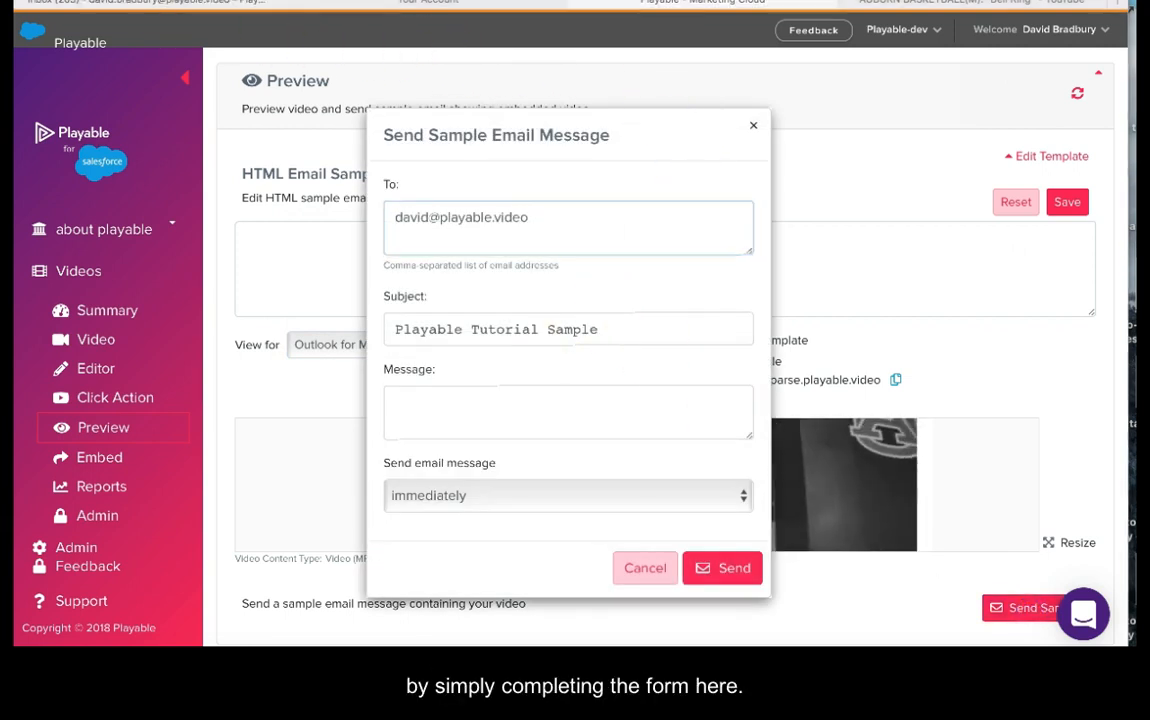
left_click(644, 568)
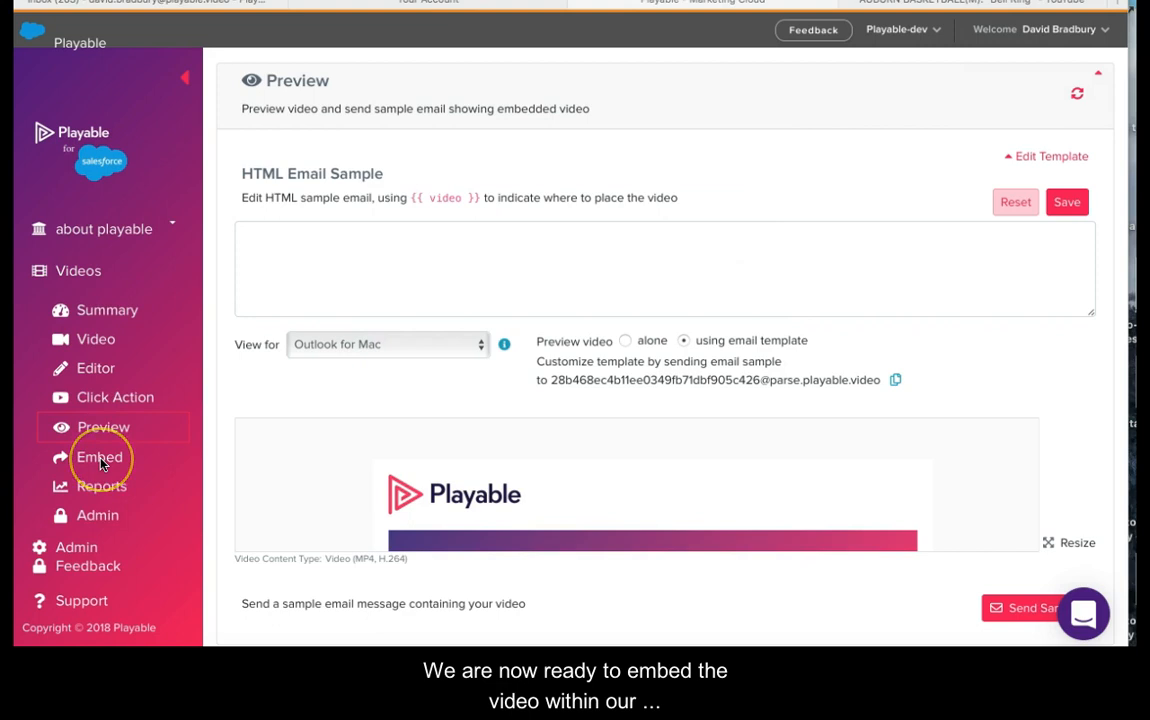
left_click(100, 456)
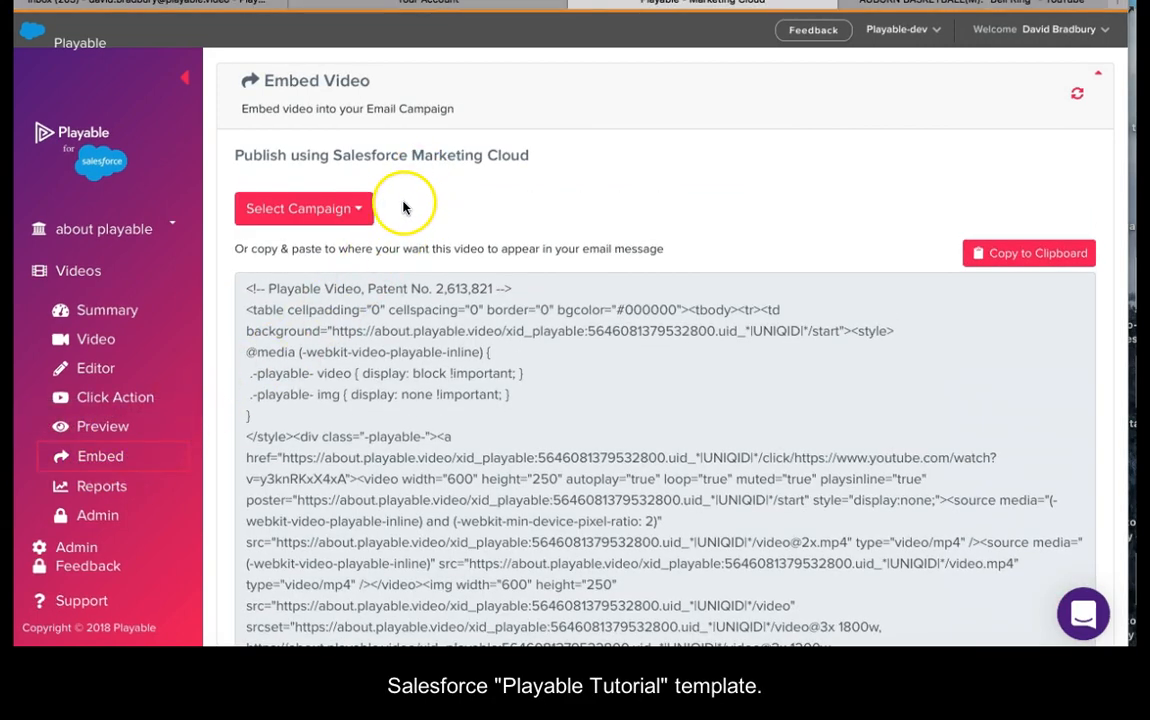
- Load the Playable Tutorial campaign template and create a new campaign containing the video
left_click(304, 208)
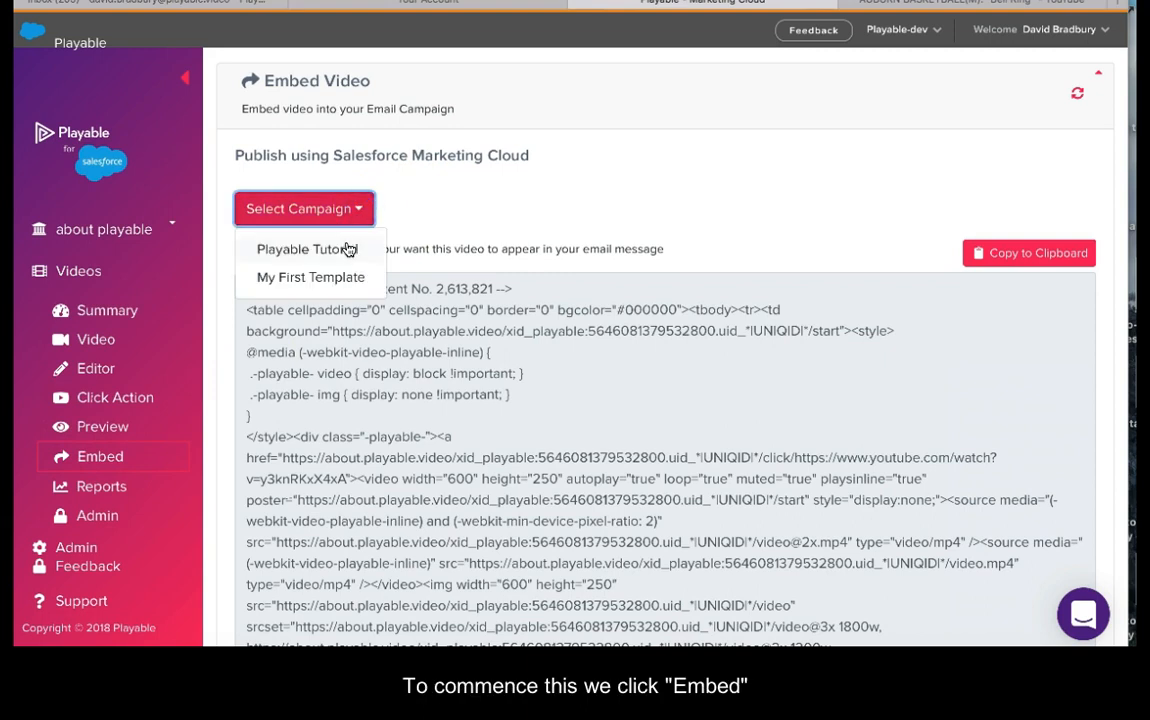
left_click(306, 248)
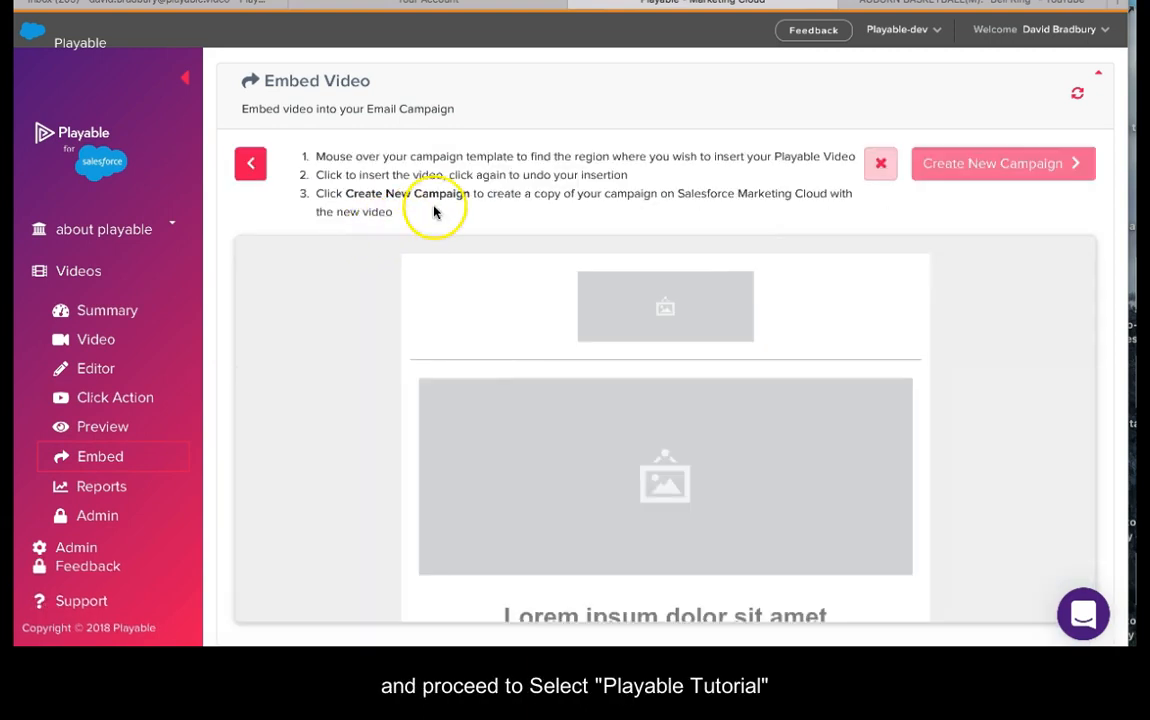
mouse_move(858, 490)
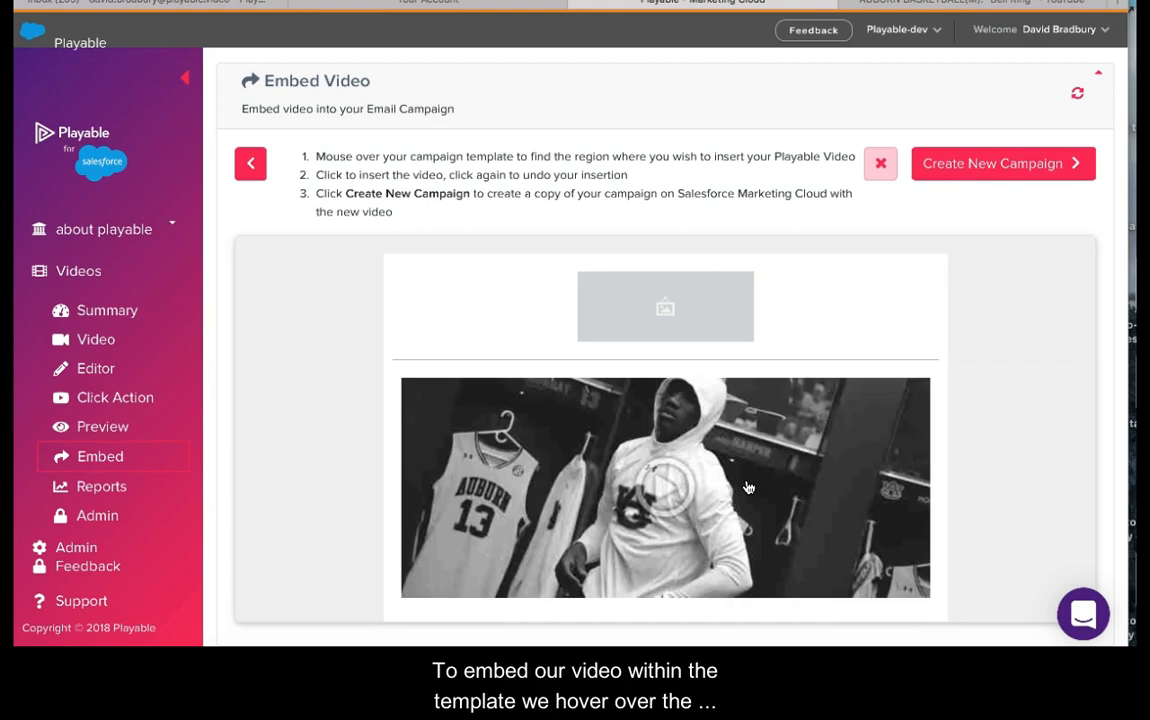
mouse_move(816, 448)
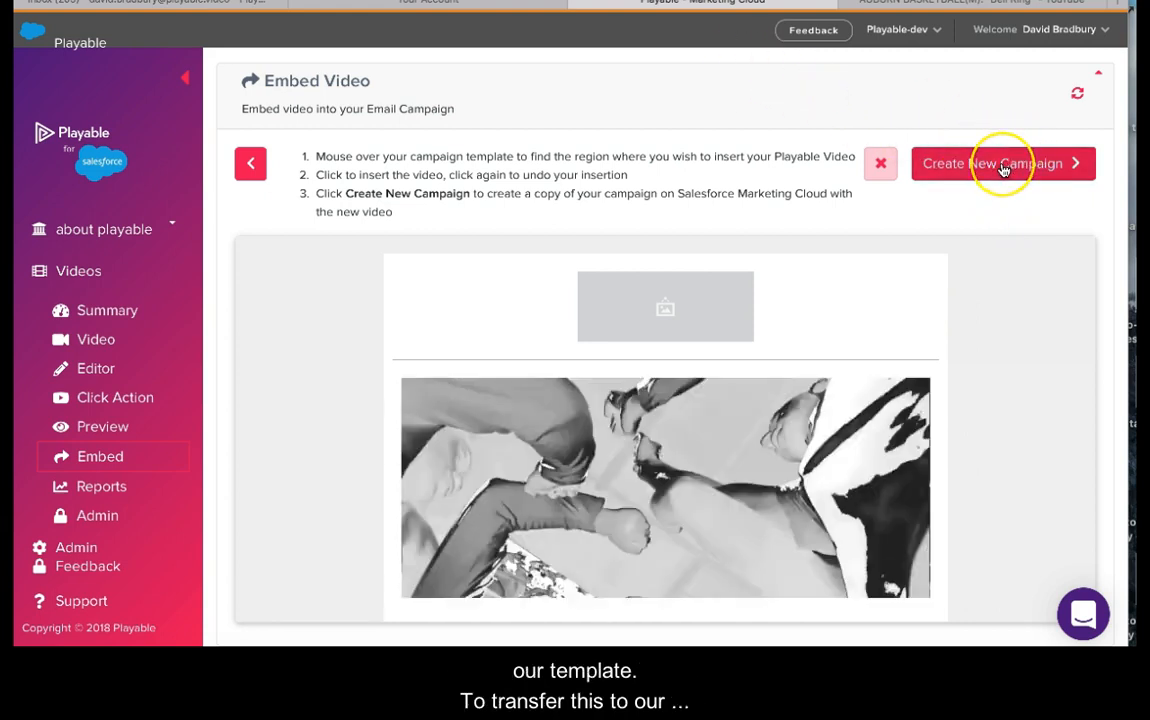
left_click(1004, 164)
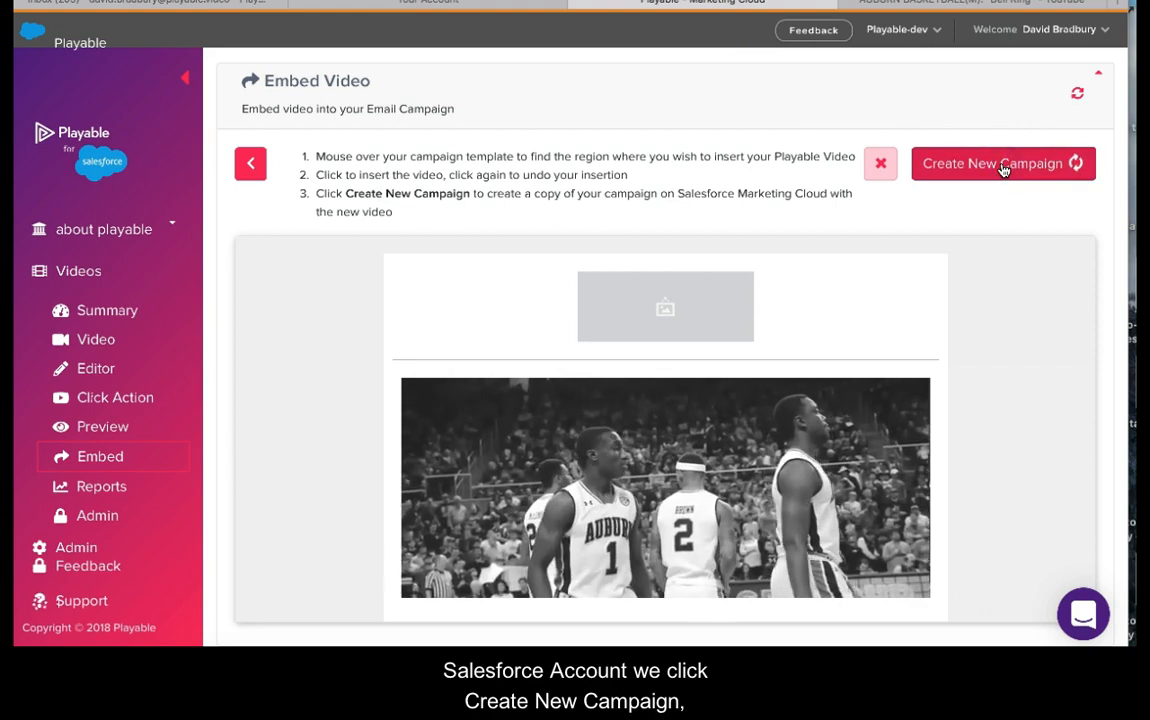
left_click(1000, 164)
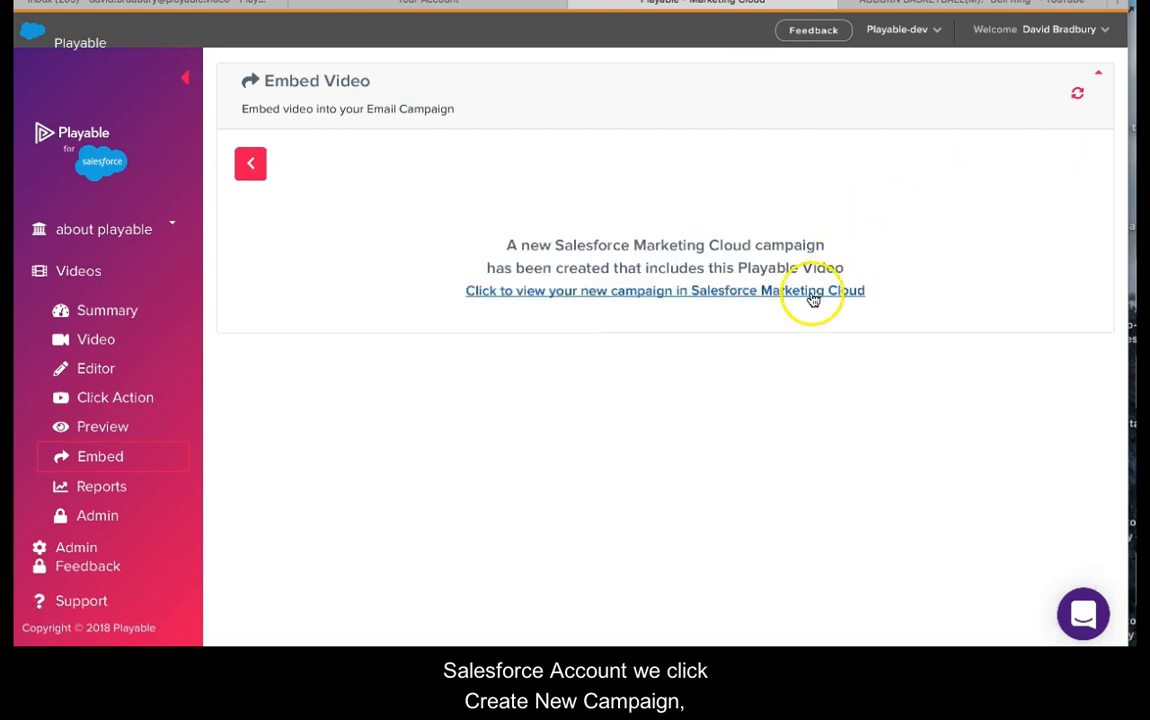
- View the new 'Playable Tutorial with Playable Video' email in Marketing Cloud, checking the embedded basketball video
left_click(664, 290)
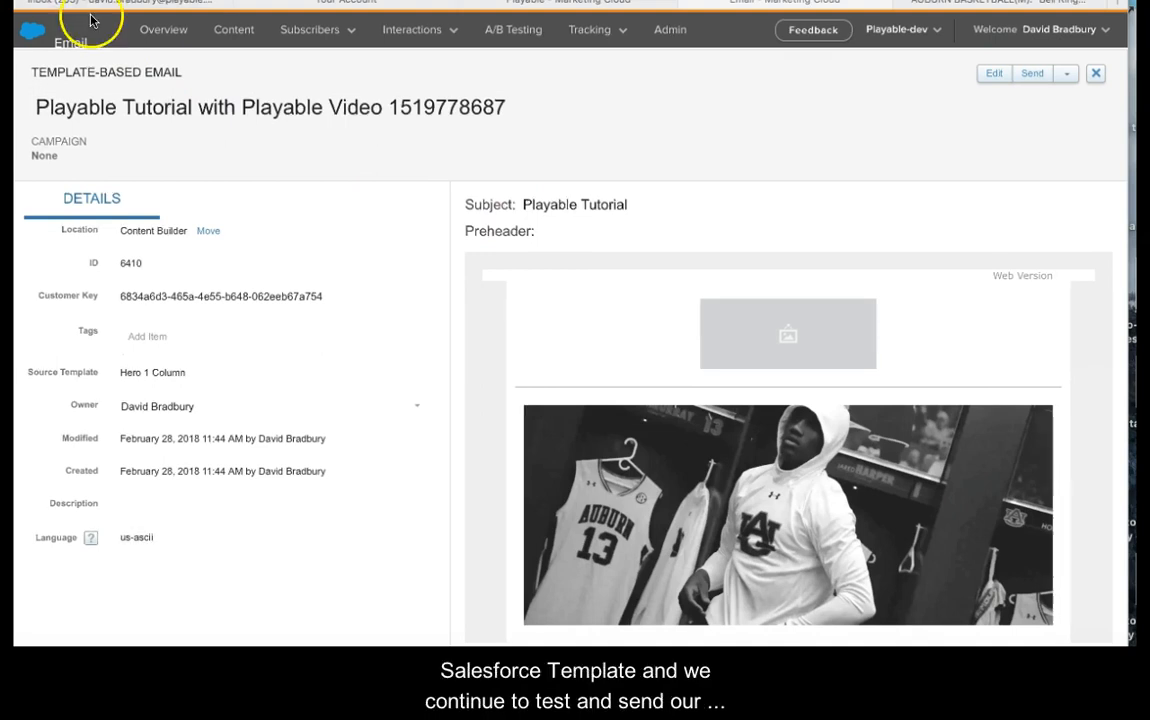
scroll("down", 3)
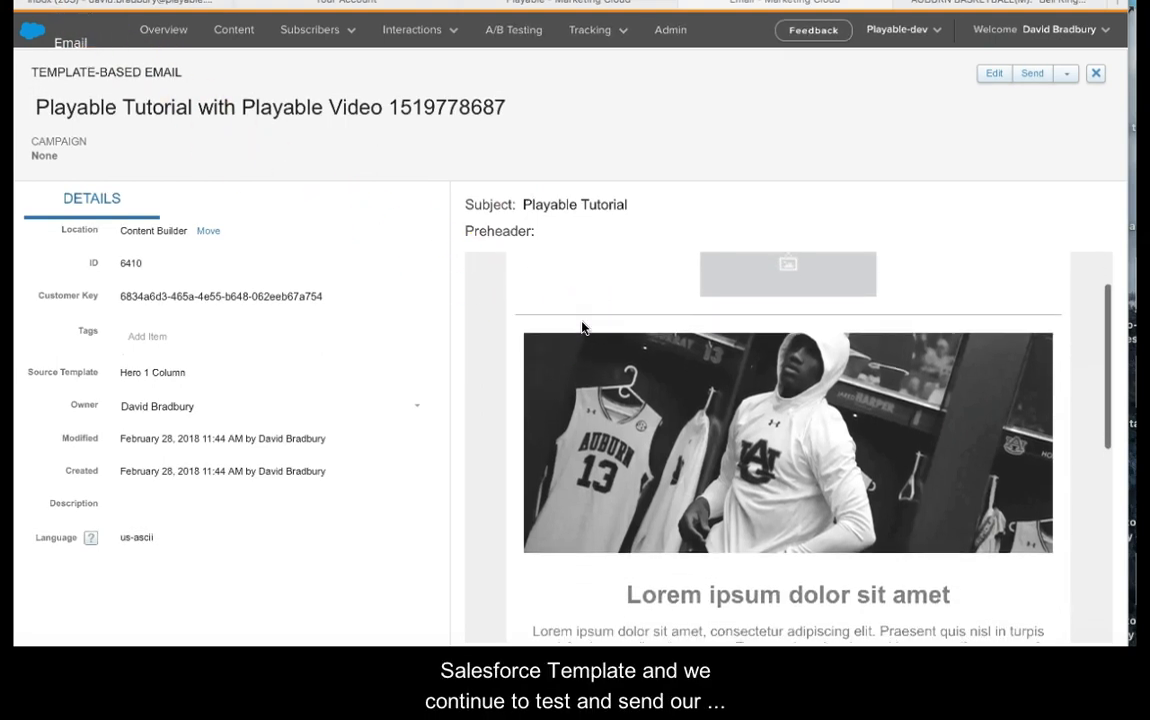